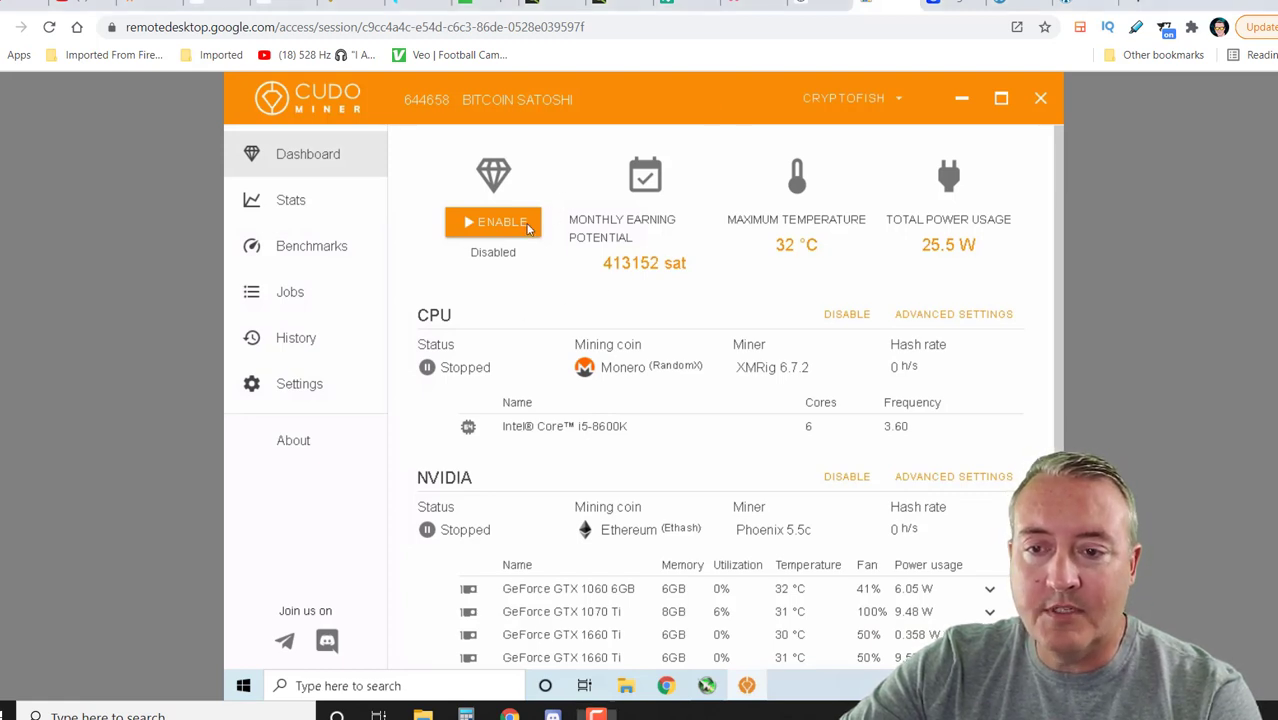
Enable mining from the Dashboard so the CPU and NVIDIA GPU miners start
{"action": "left_click", "coordinate": [493, 221]}
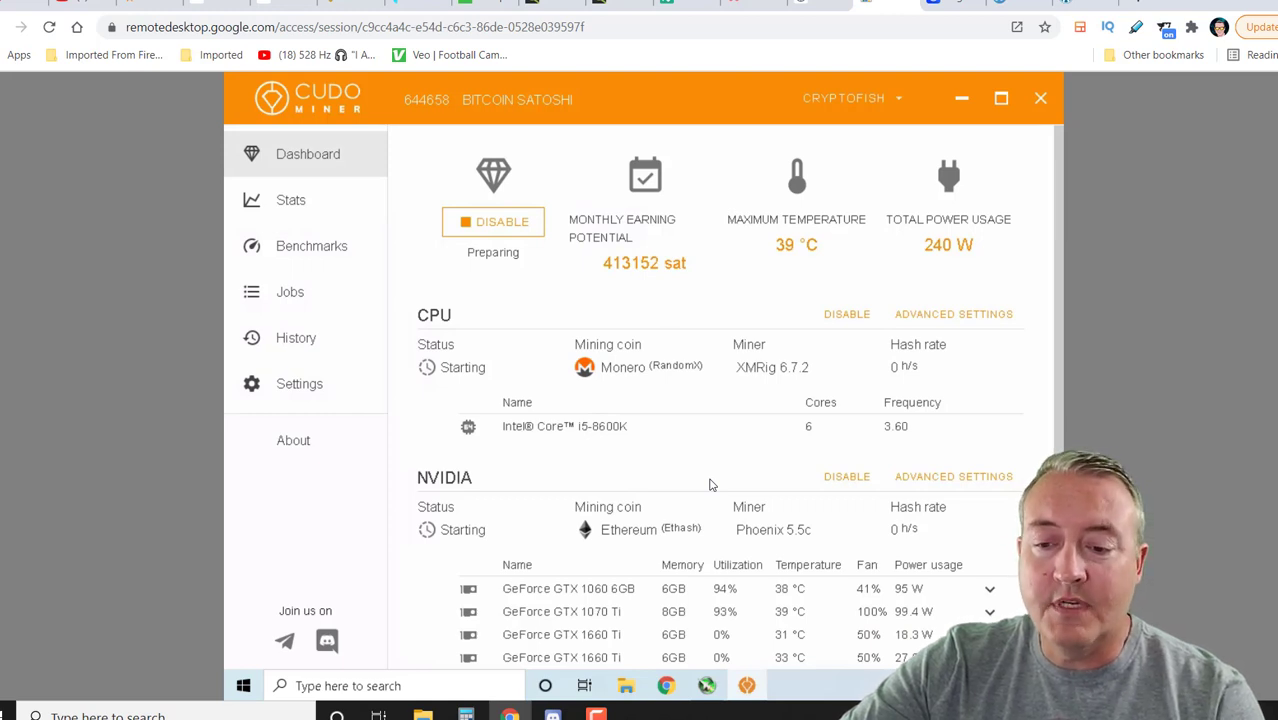
{"action": "mouse_move", "coordinate": [641, 607]}
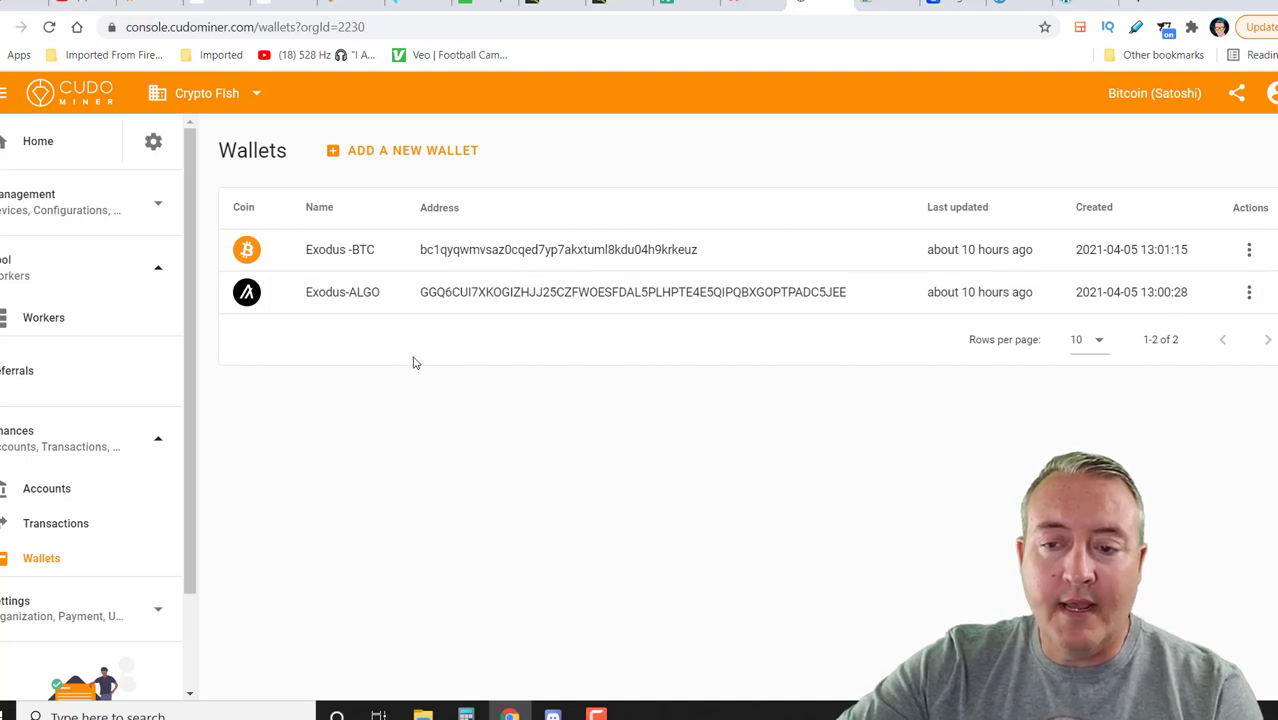
{"action": "mouse_move", "coordinate": [388, 143]}
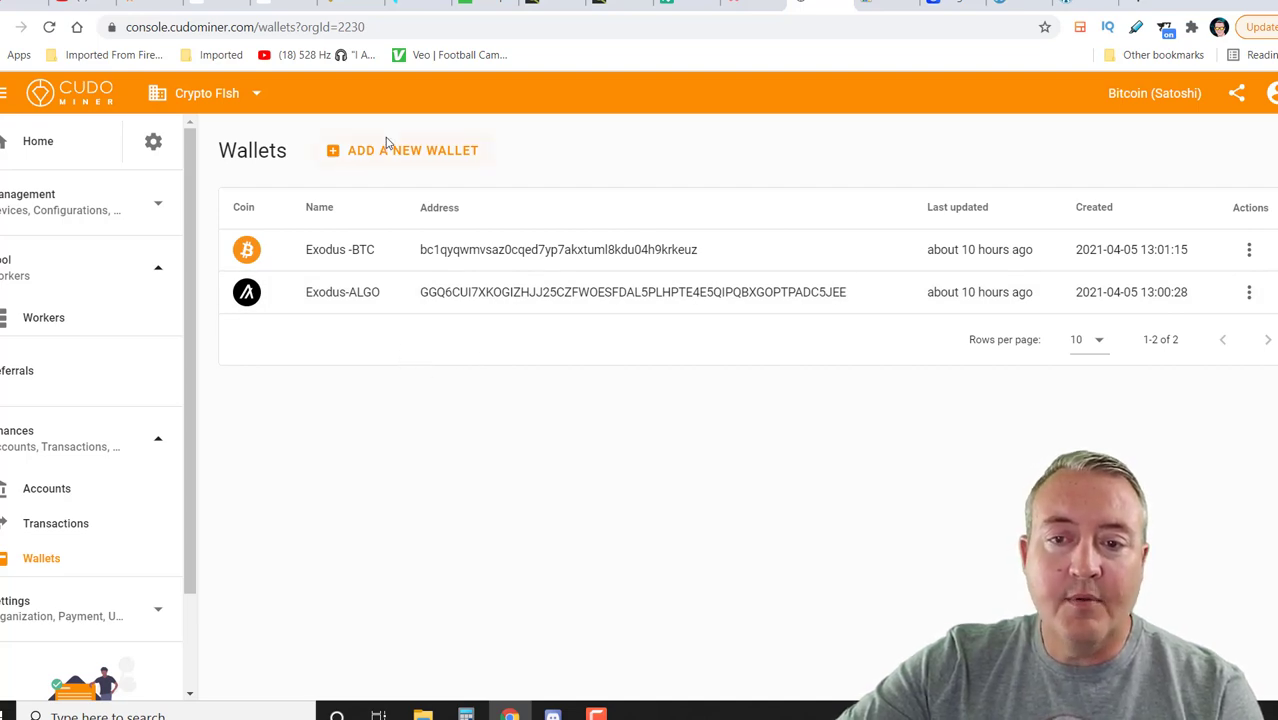
{"action": "left_click", "coordinate": [412, 150]}
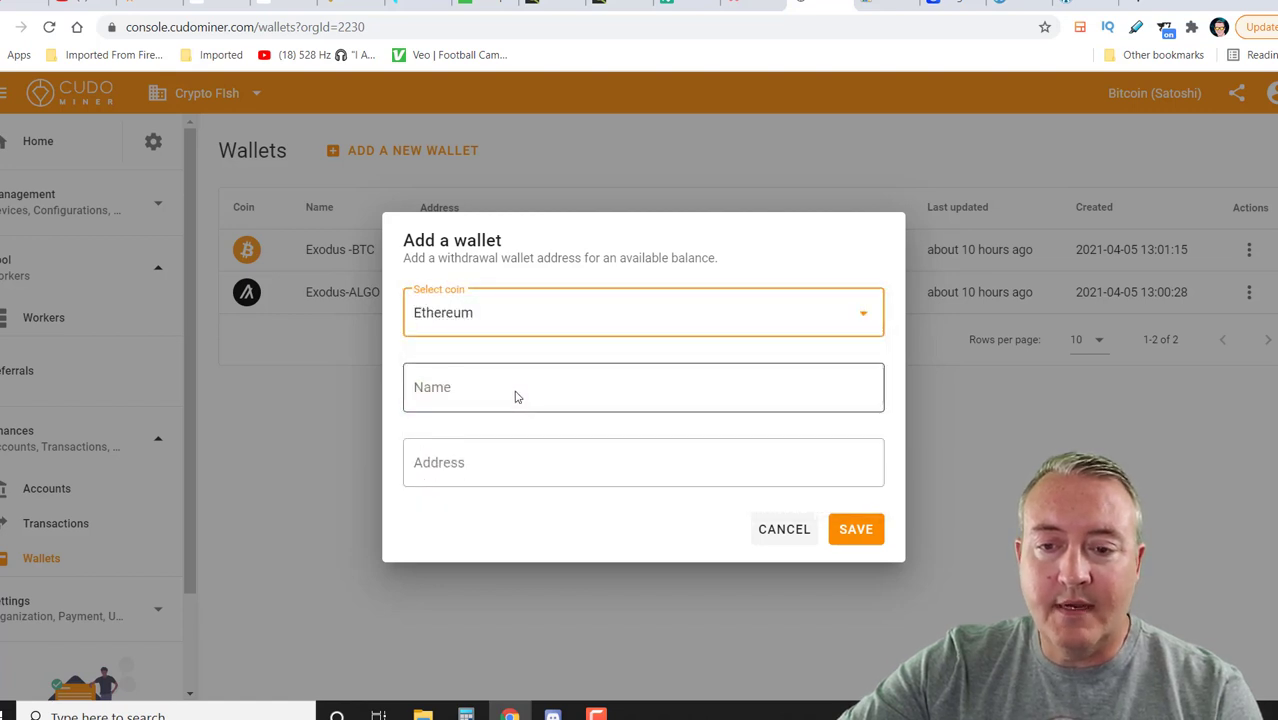
{"action": "left_click", "coordinate": [643, 387]}
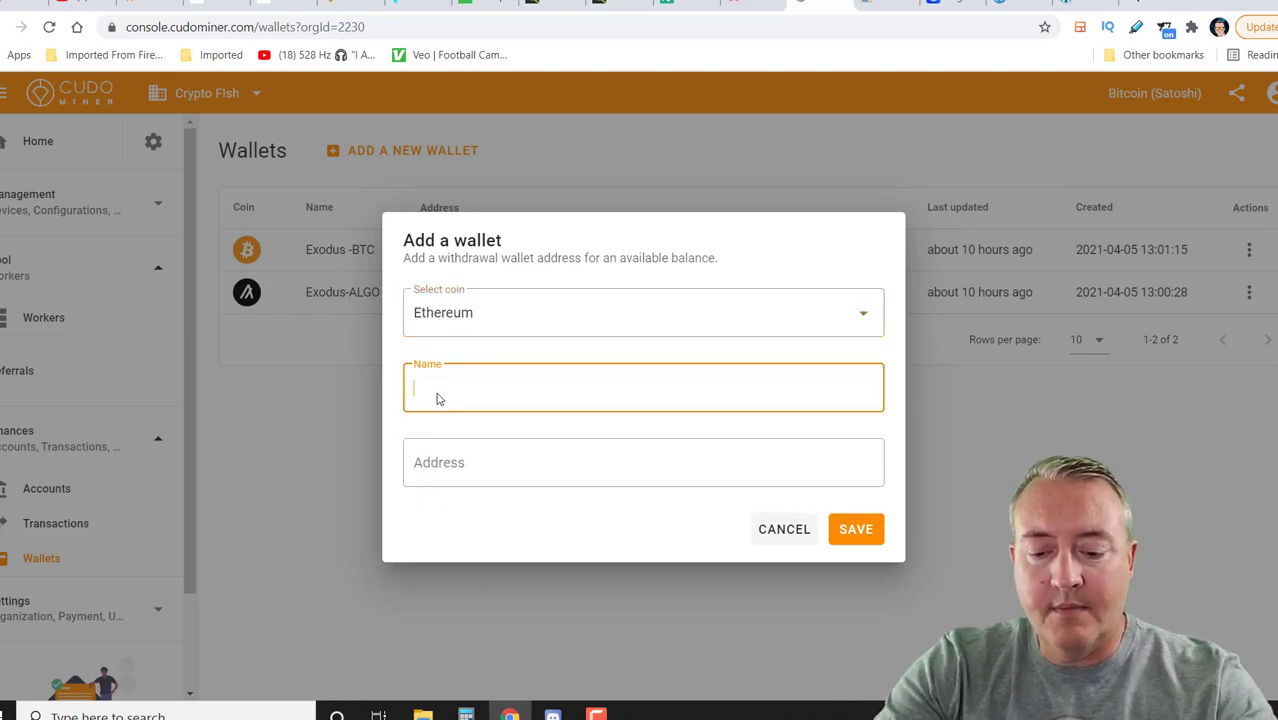
{"action": "type", "text": "EThereum Exo"}
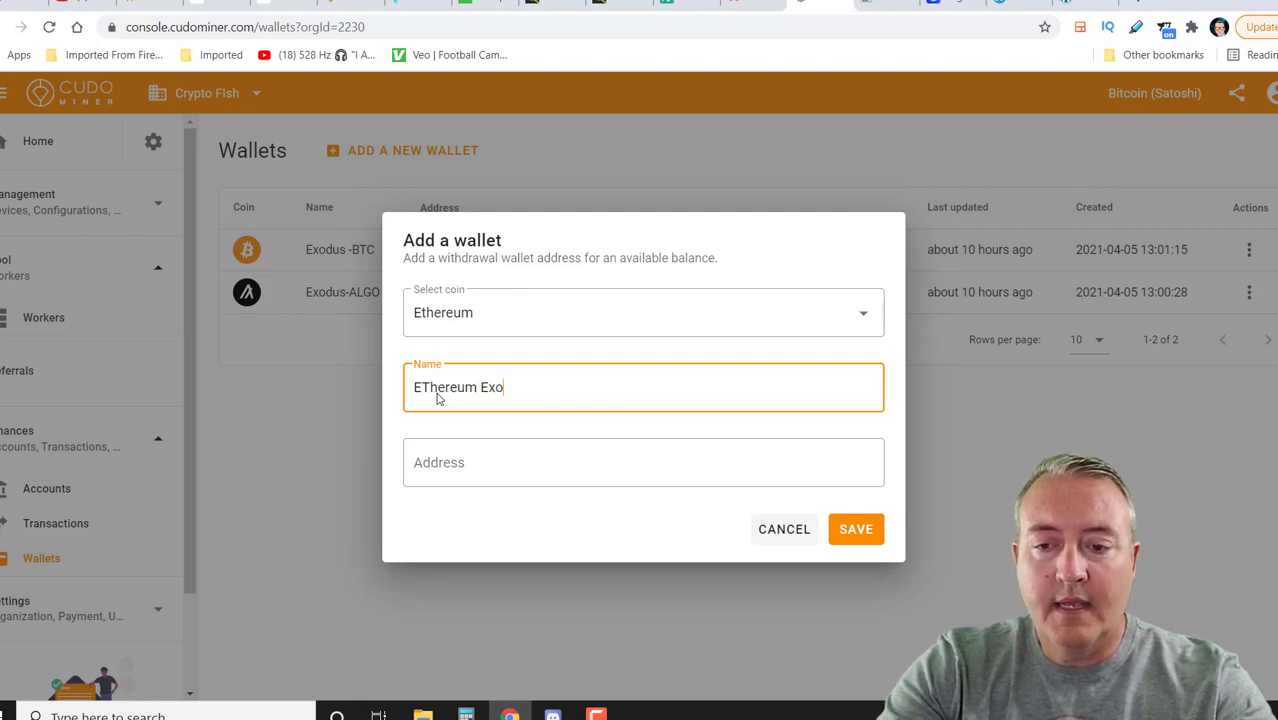
{"action": "type", "text": "dus"}
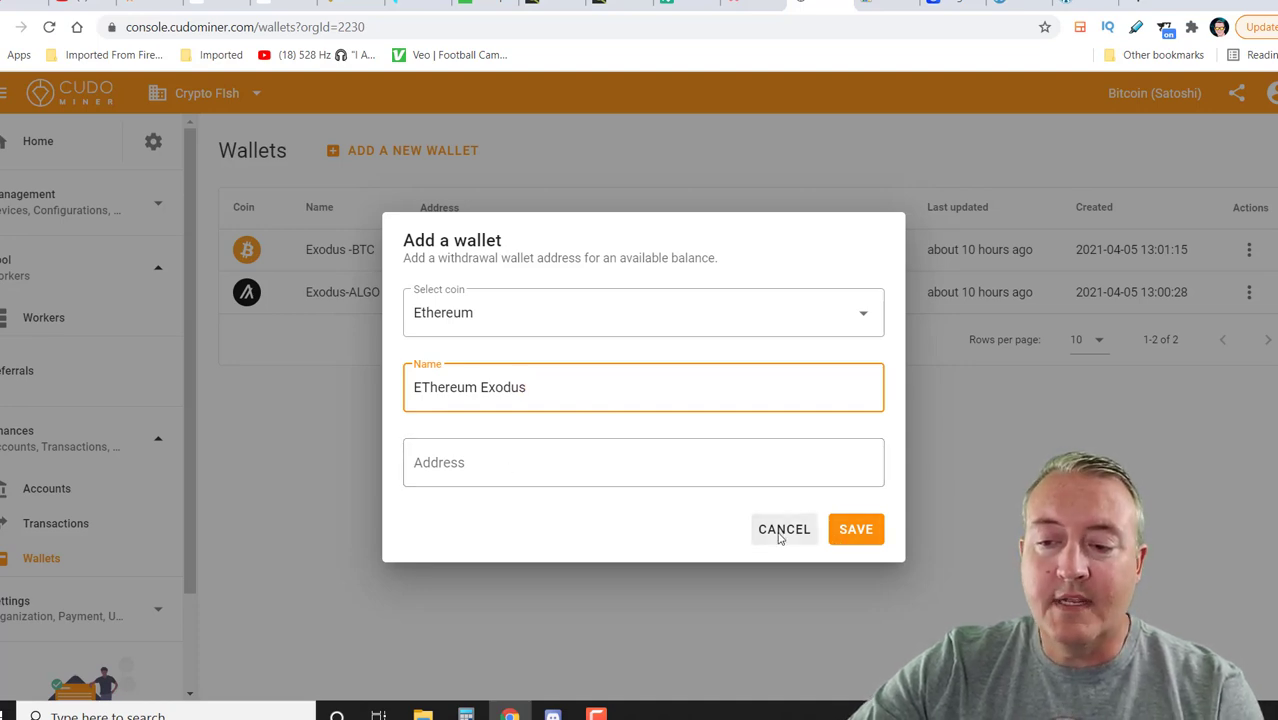
{"action": "left_click", "coordinate": [784, 529]}
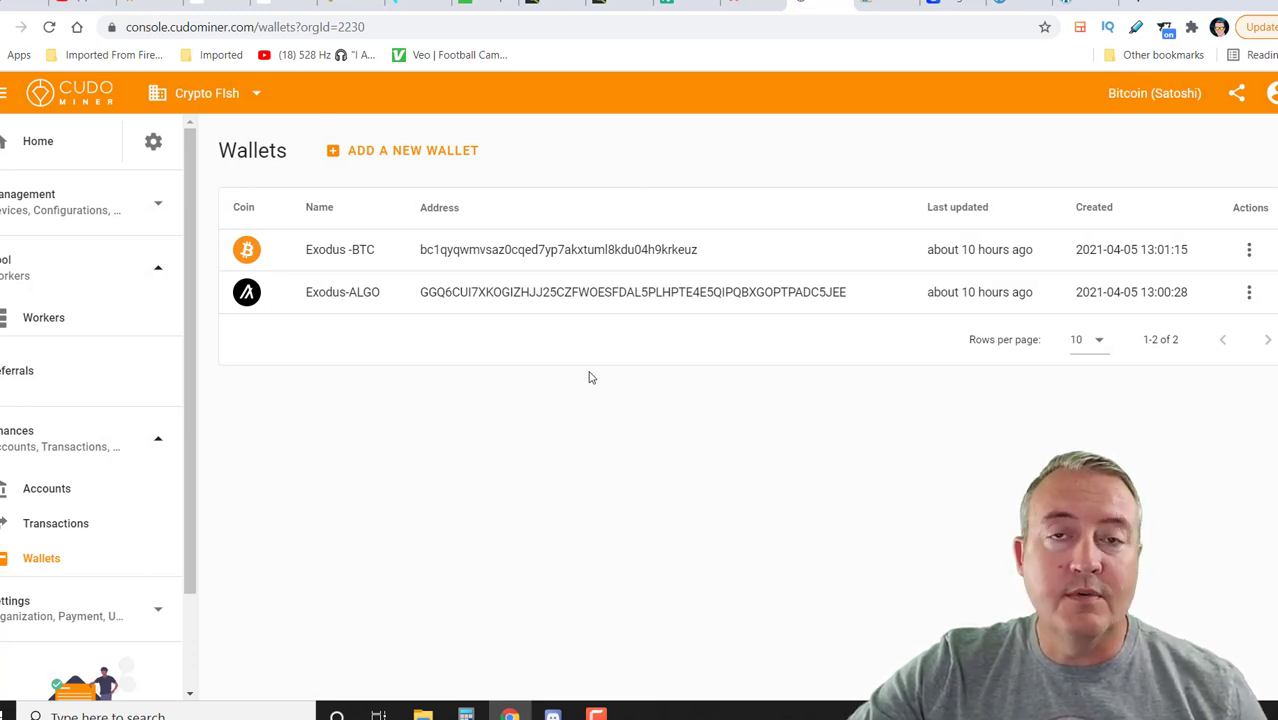
{"action": "mouse_move", "coordinate": [543, 355]}
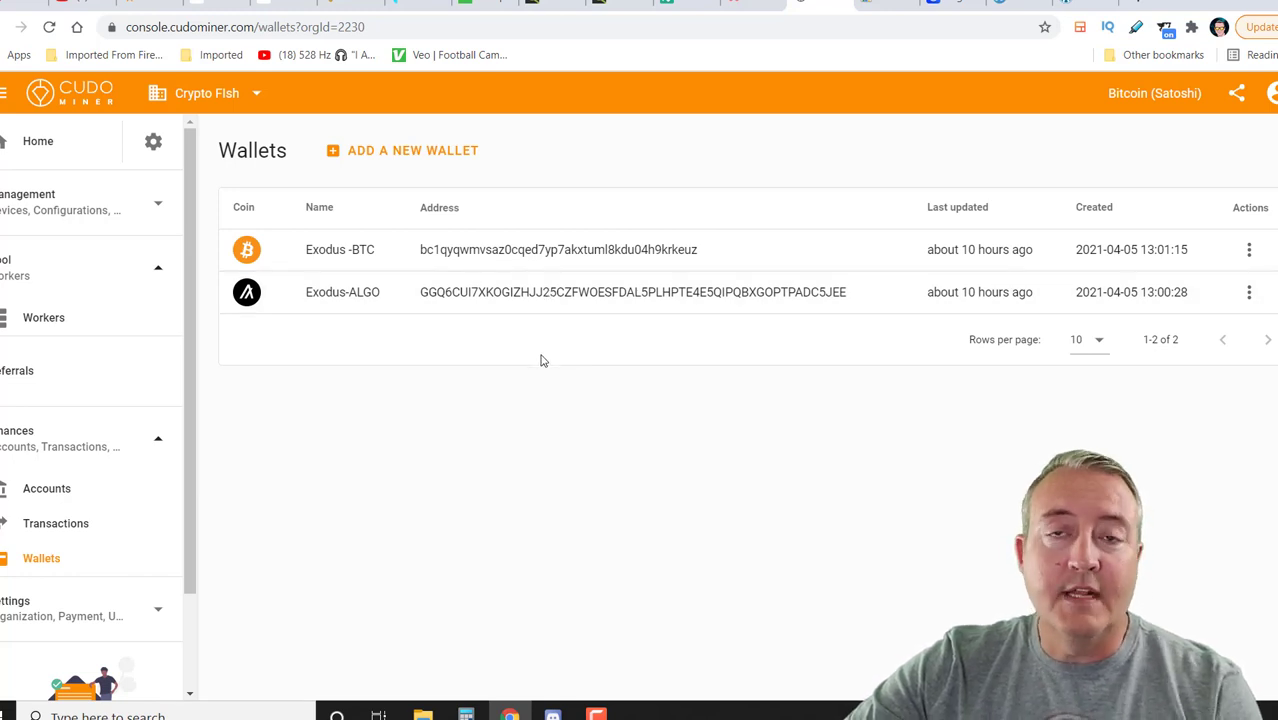
Go to Home and open Payment settings from the gear menu
{"action": "left_click", "coordinate": [37, 141]}
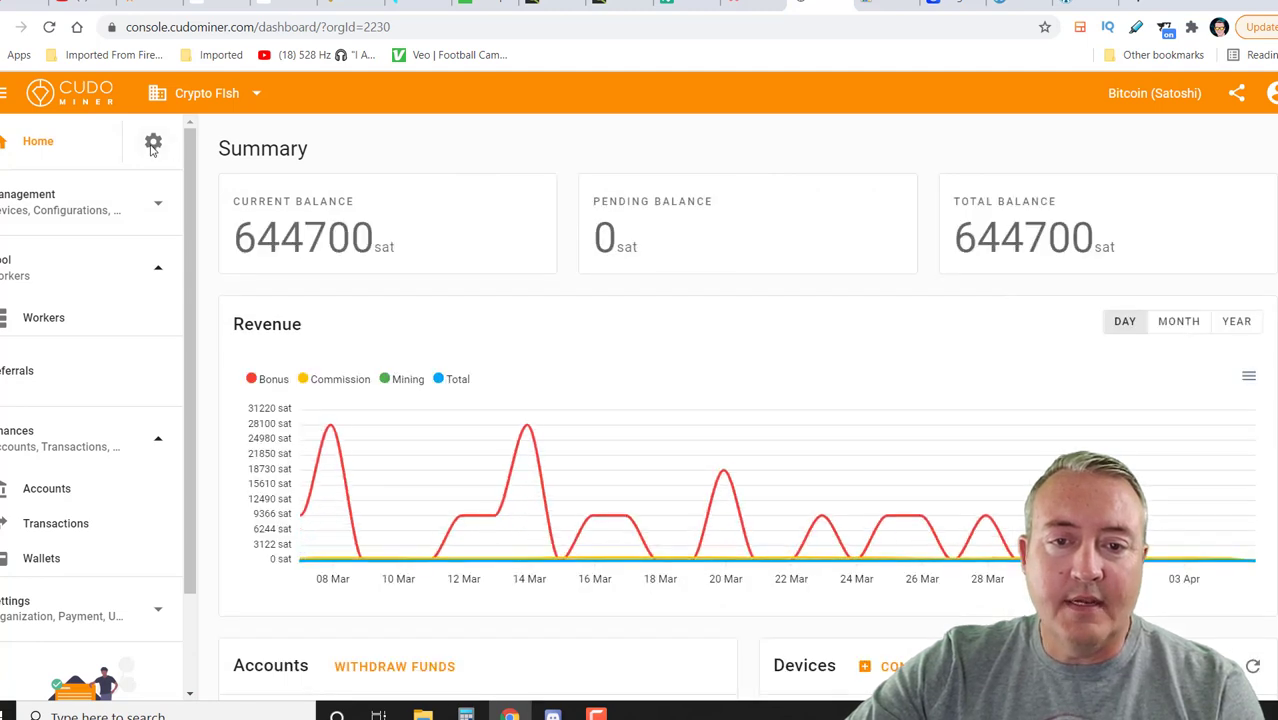
{"action": "left_click", "coordinate": [153, 141]}
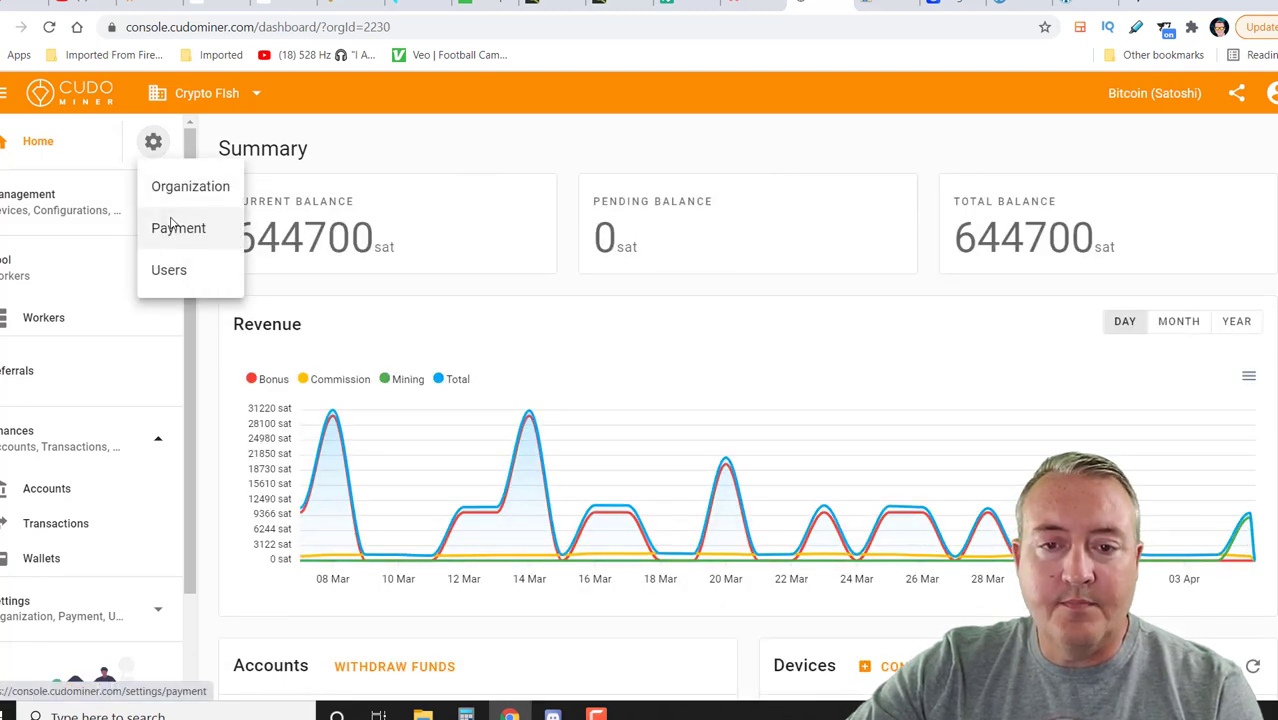
{"action": "left_click", "coordinate": [178, 228]}
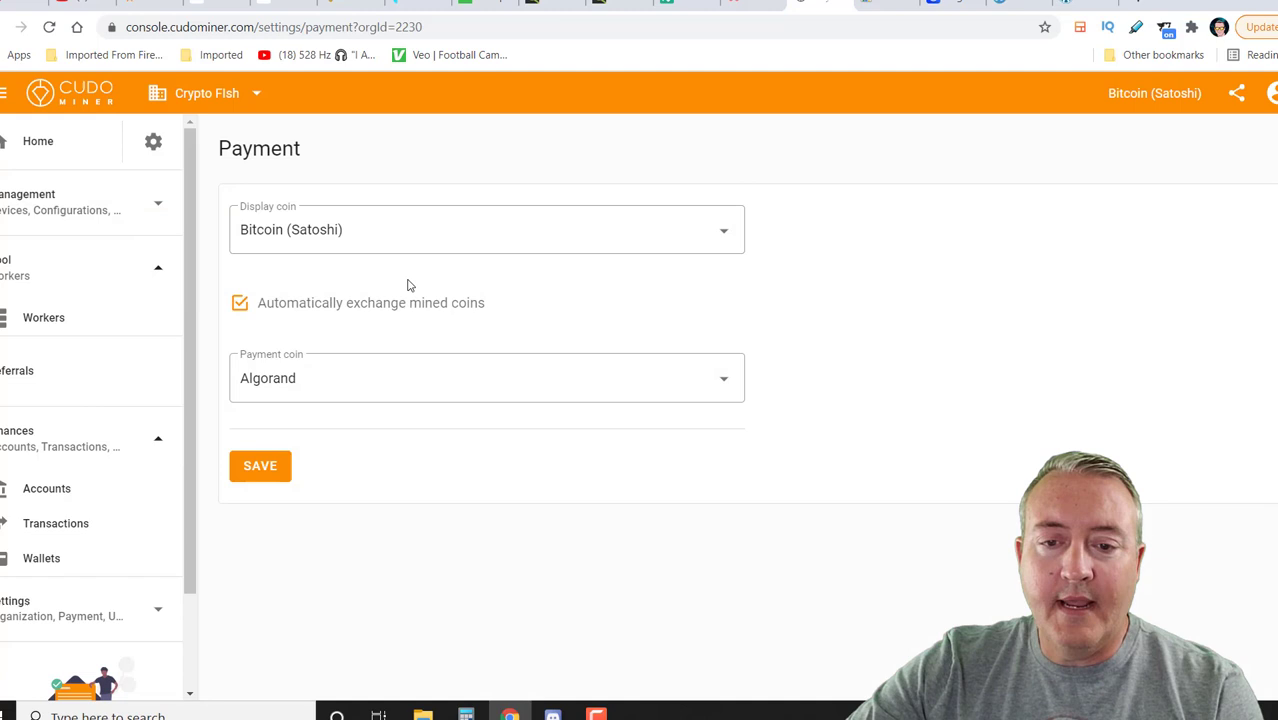
{"action": "mouse_move", "coordinate": [530, 308]}
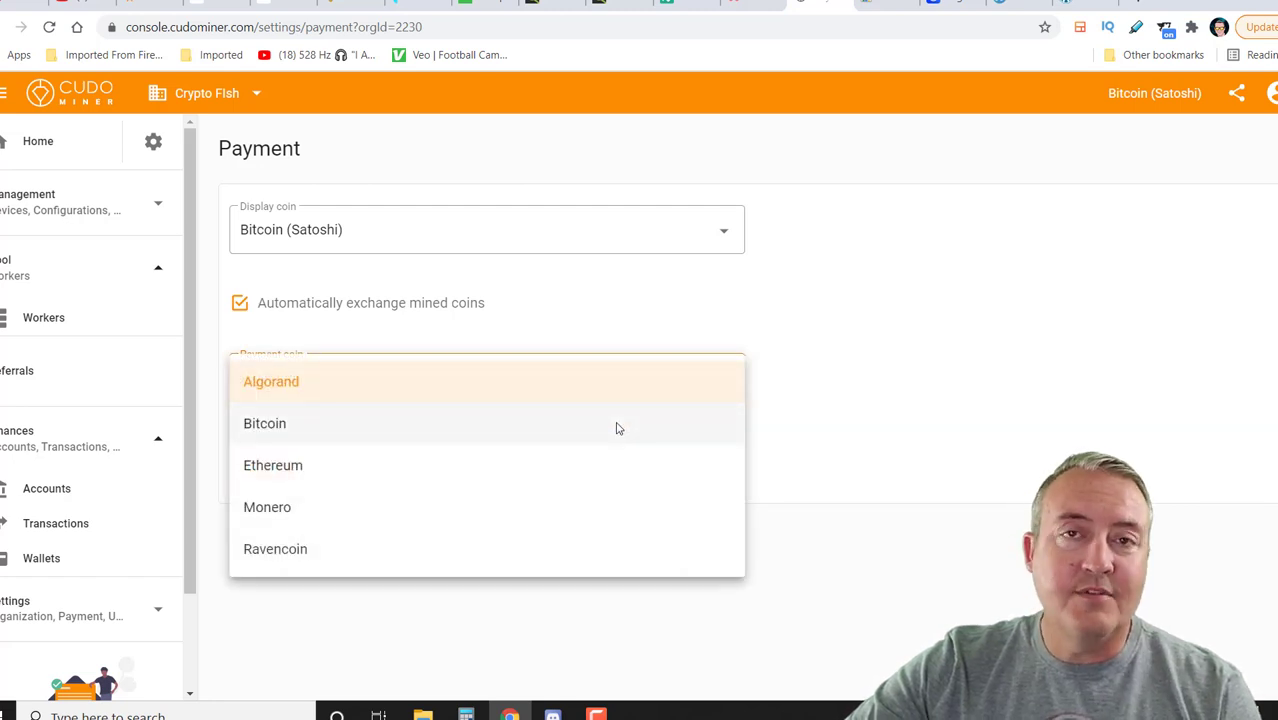
{"action": "mouse_move", "coordinate": [388, 540]}
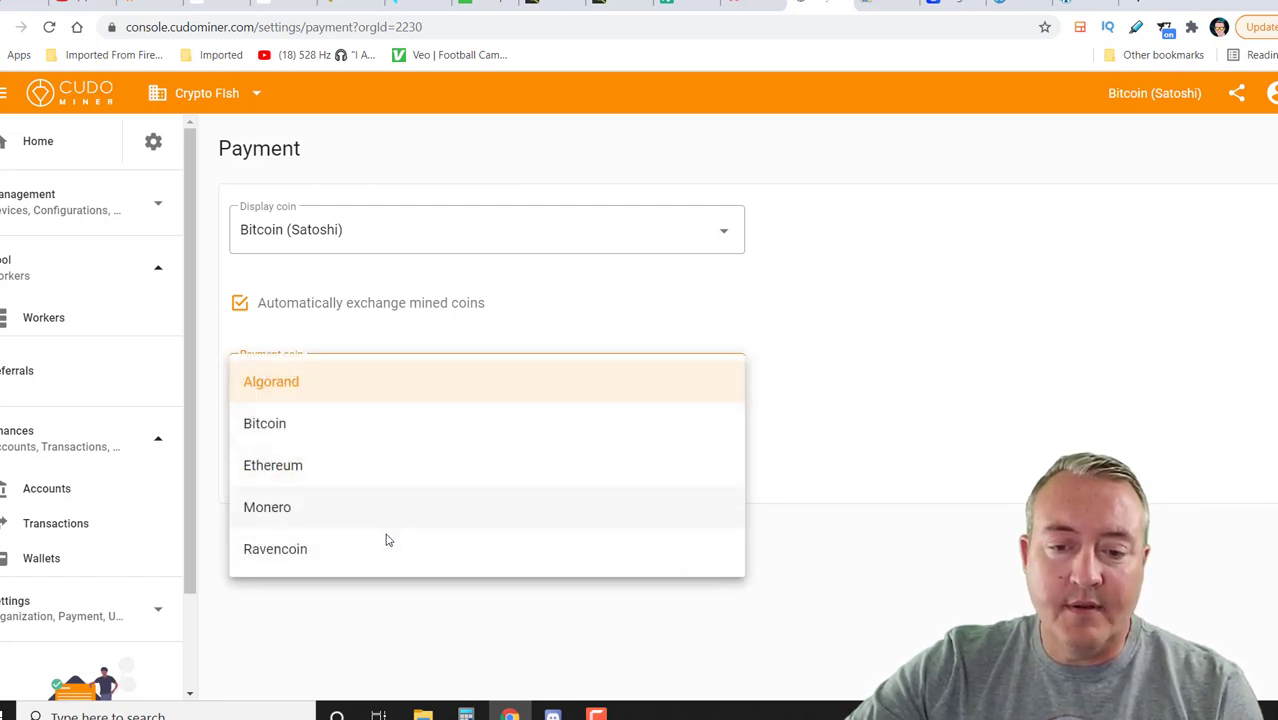
Keep Algorand as the payment coin and open the Accounts page
{"action": "left_click", "coordinate": [271, 381]}
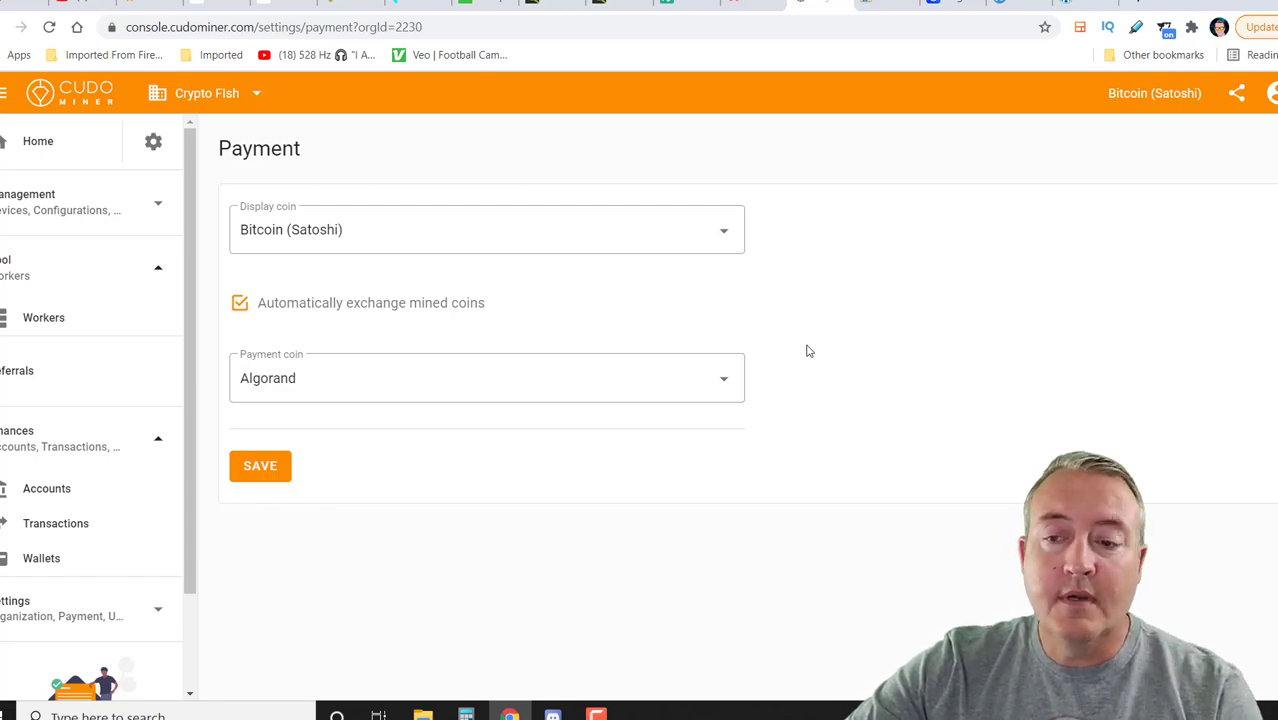
{"action": "mouse_move", "coordinate": [806, 351]}
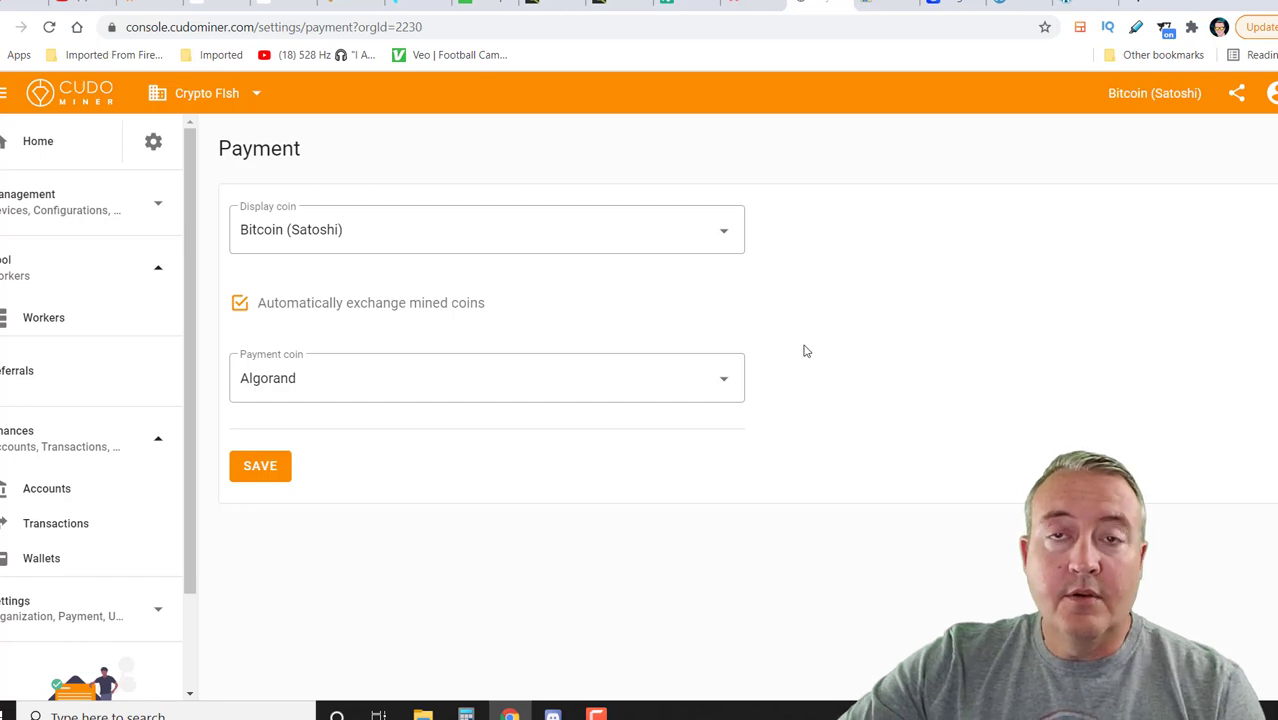
{"action": "left_click", "coordinate": [46, 488]}
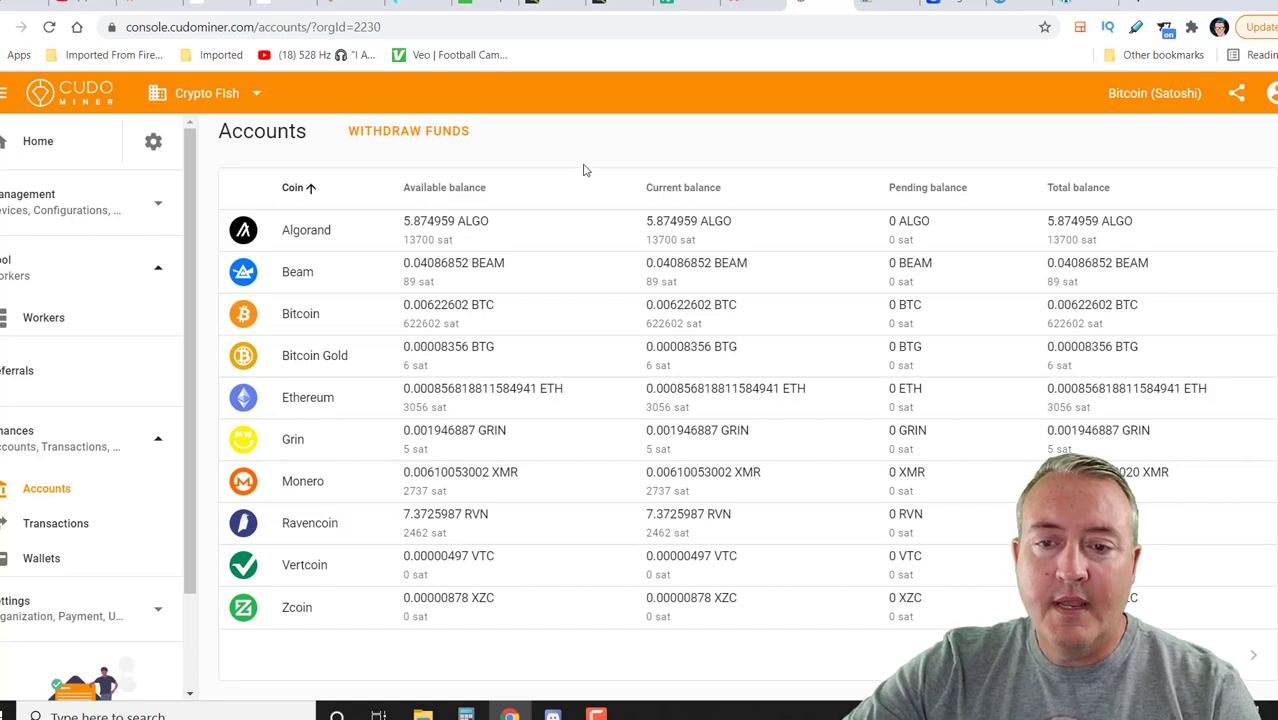
{"action": "mouse_move", "coordinate": [550, 160]}
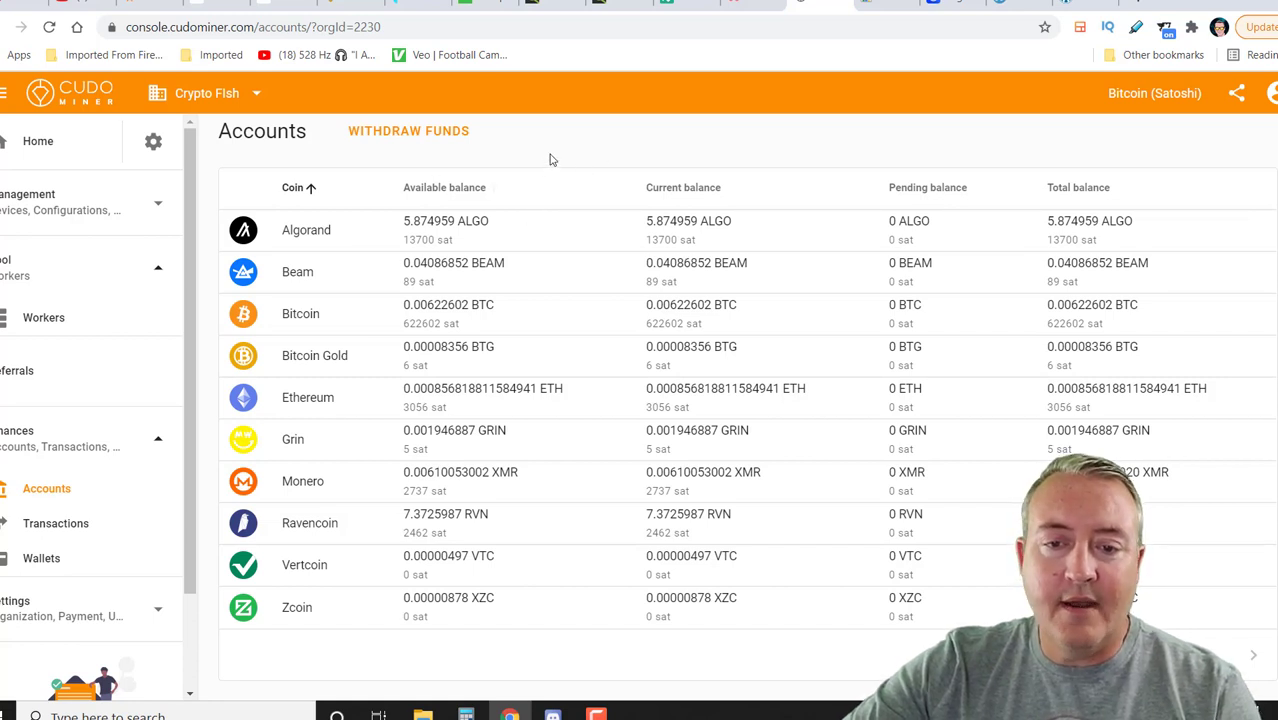
{"action": "mouse_move", "coordinate": [600, 163]}
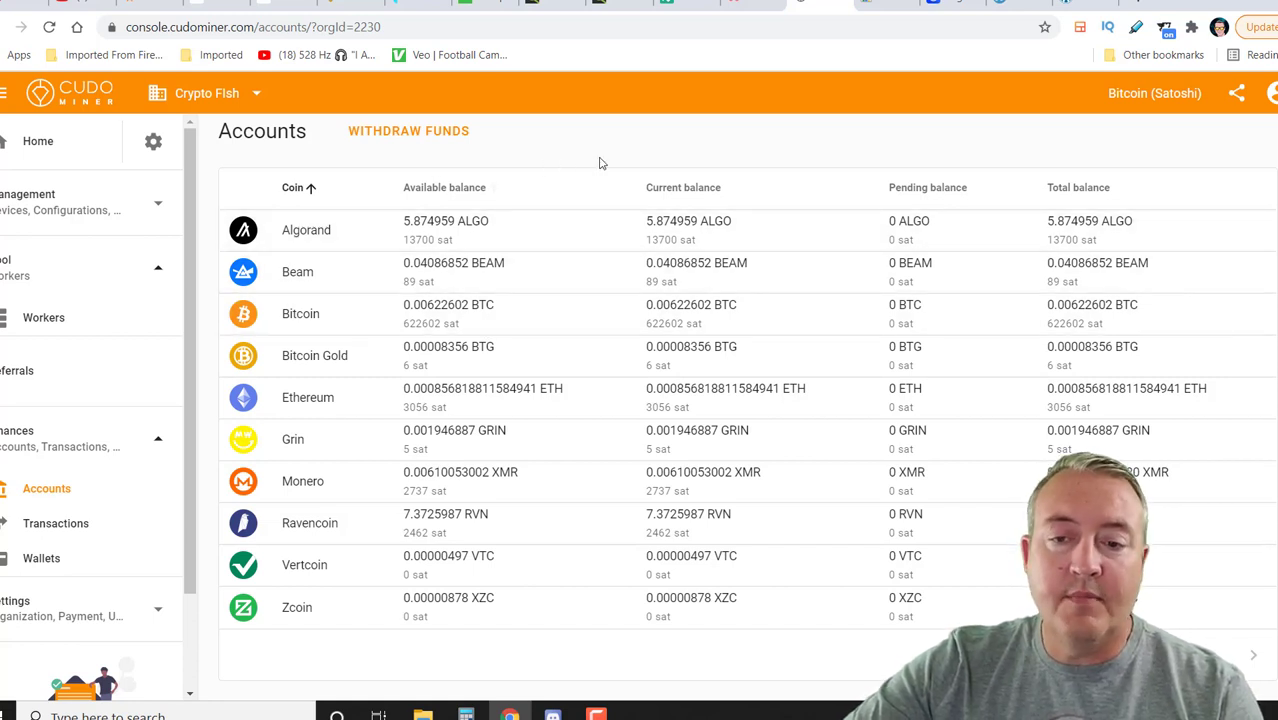
{"action": "mouse_move", "coordinate": [560, 170]}
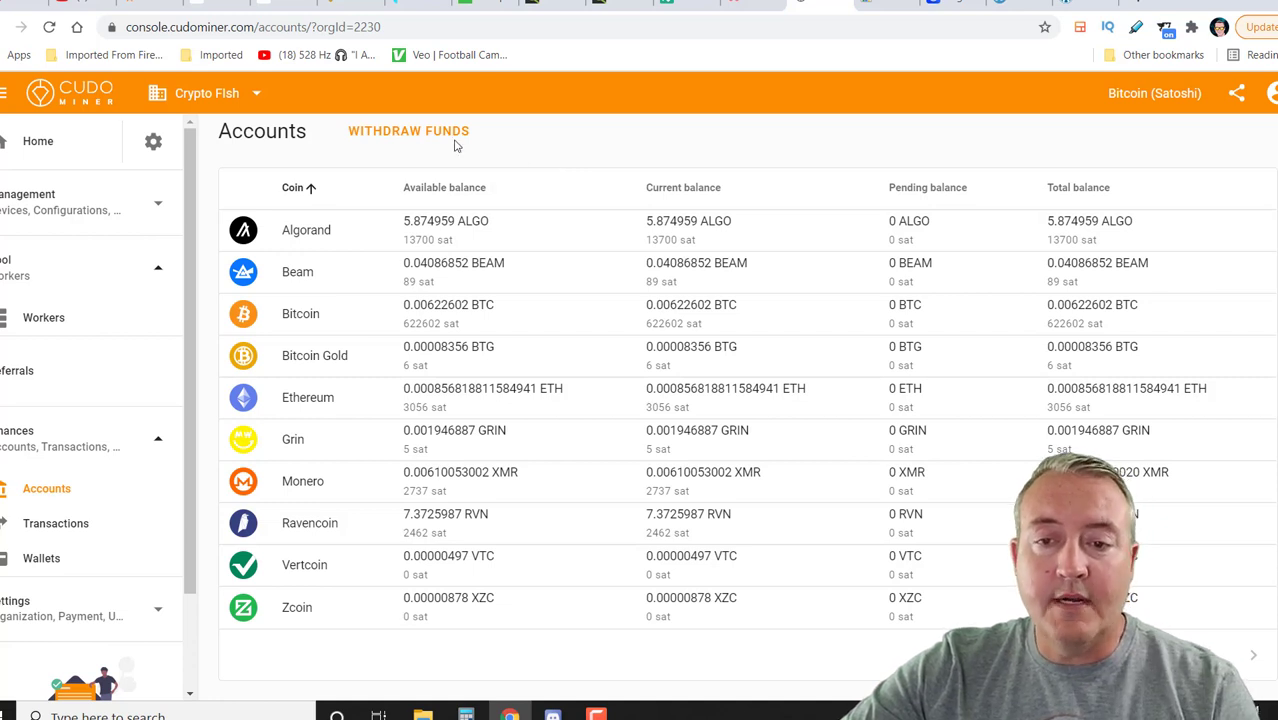
Start a withdrawal from the Algorand account to the Exodus-ALGO wallet with medium fee
{"action": "left_click", "coordinate": [408, 131]}
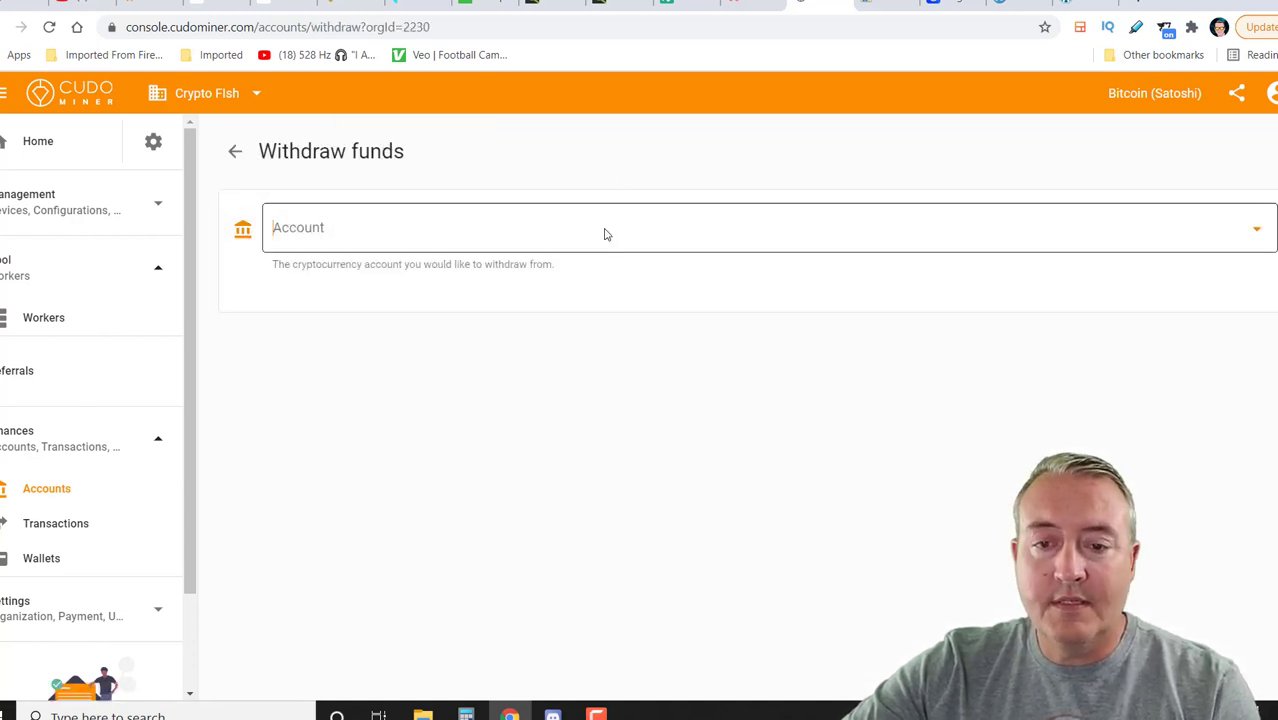
{"action": "left_click", "coordinate": [600, 227]}
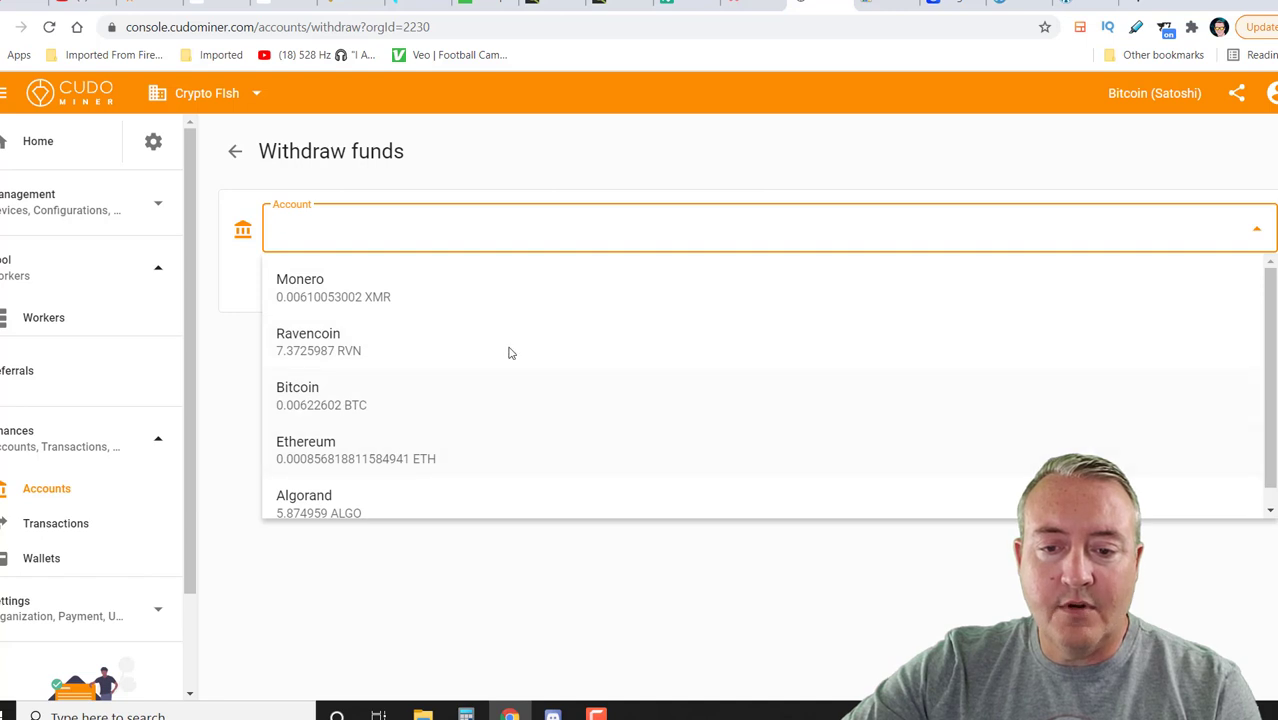
{"action": "left_click", "coordinate": [304, 503]}
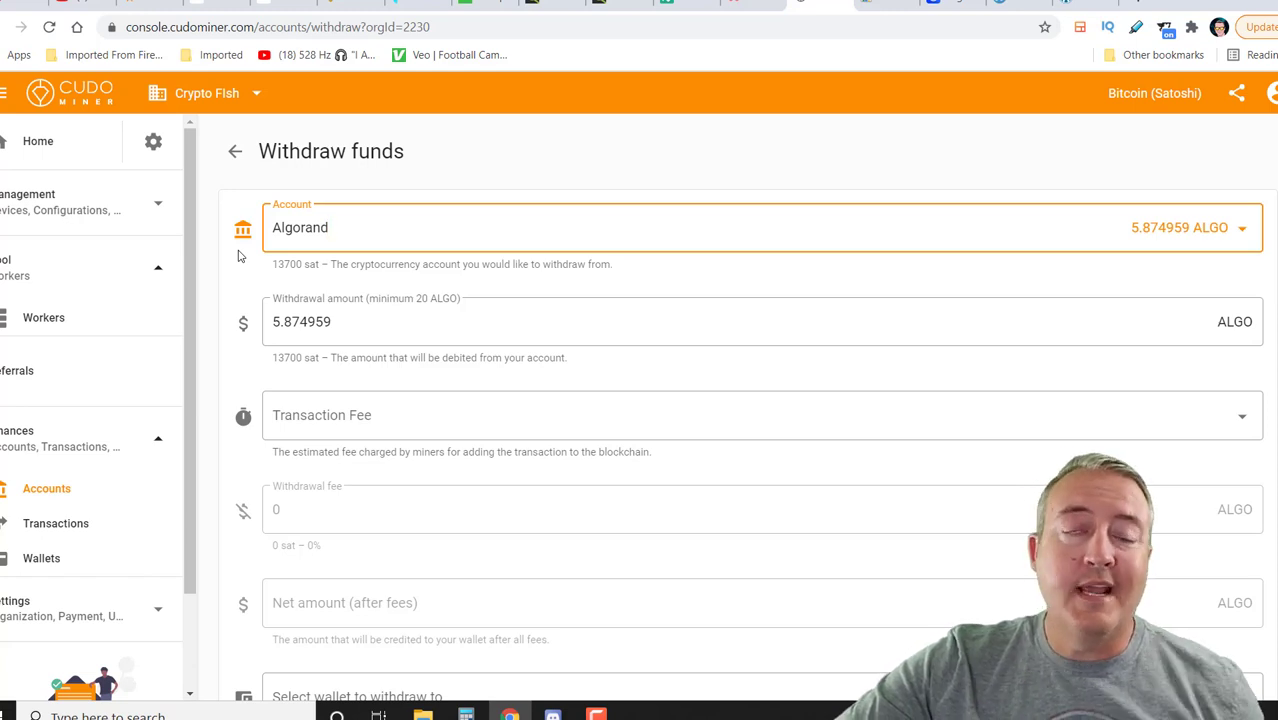
{"action": "scroll", "scroll_direction": "down", "scroll_amount": 3}
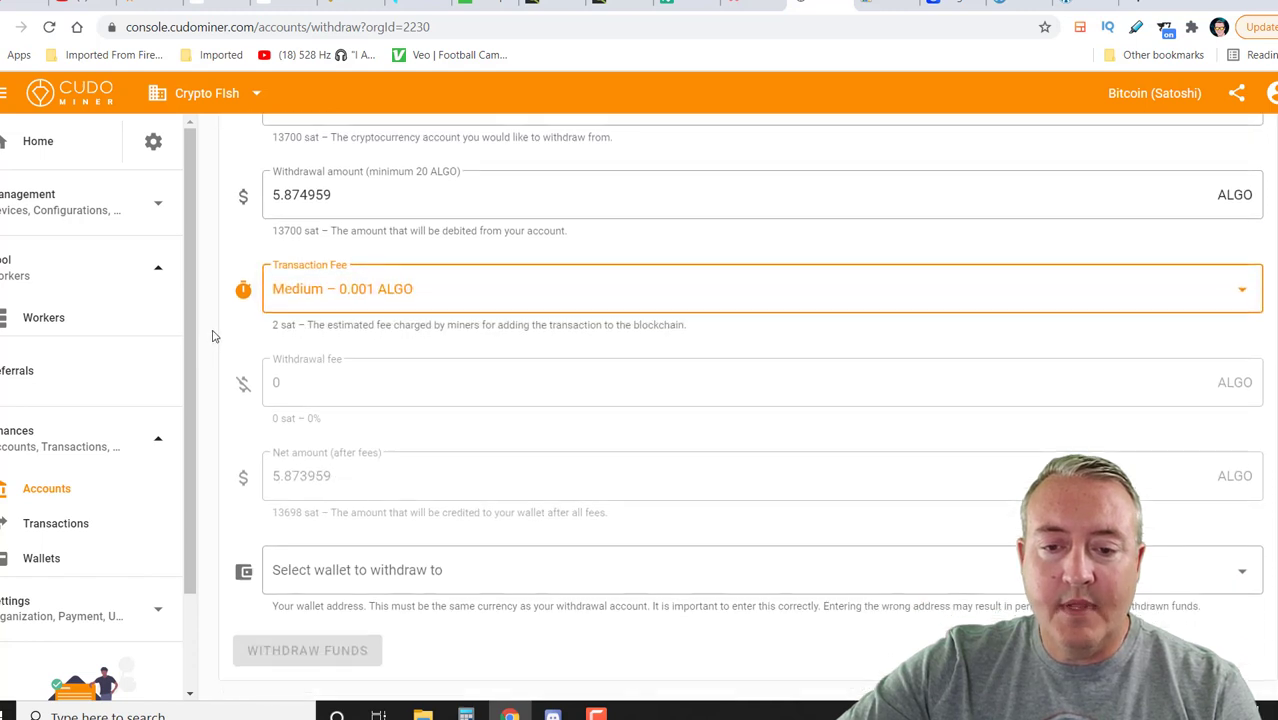
{"action": "mouse_move", "coordinate": [293, 396]}
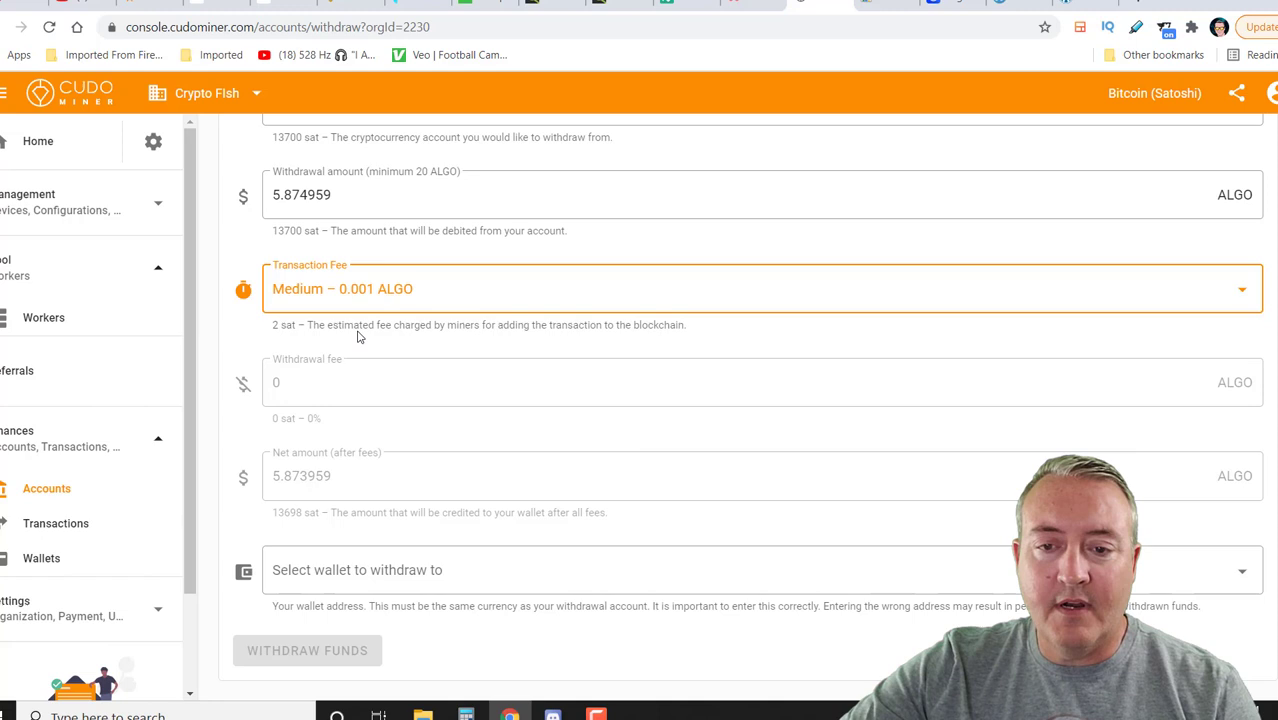
{"action": "mouse_move", "coordinate": [290, 343]}
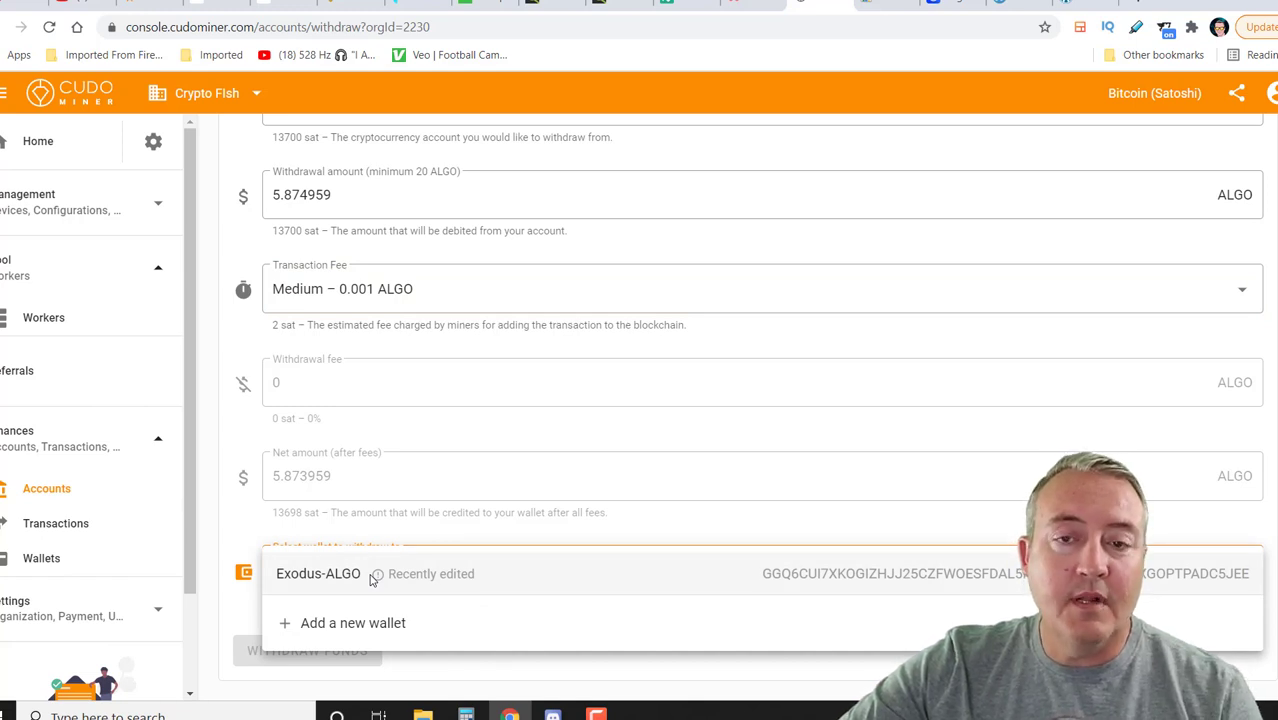
{"action": "left_click", "coordinate": [317, 573]}
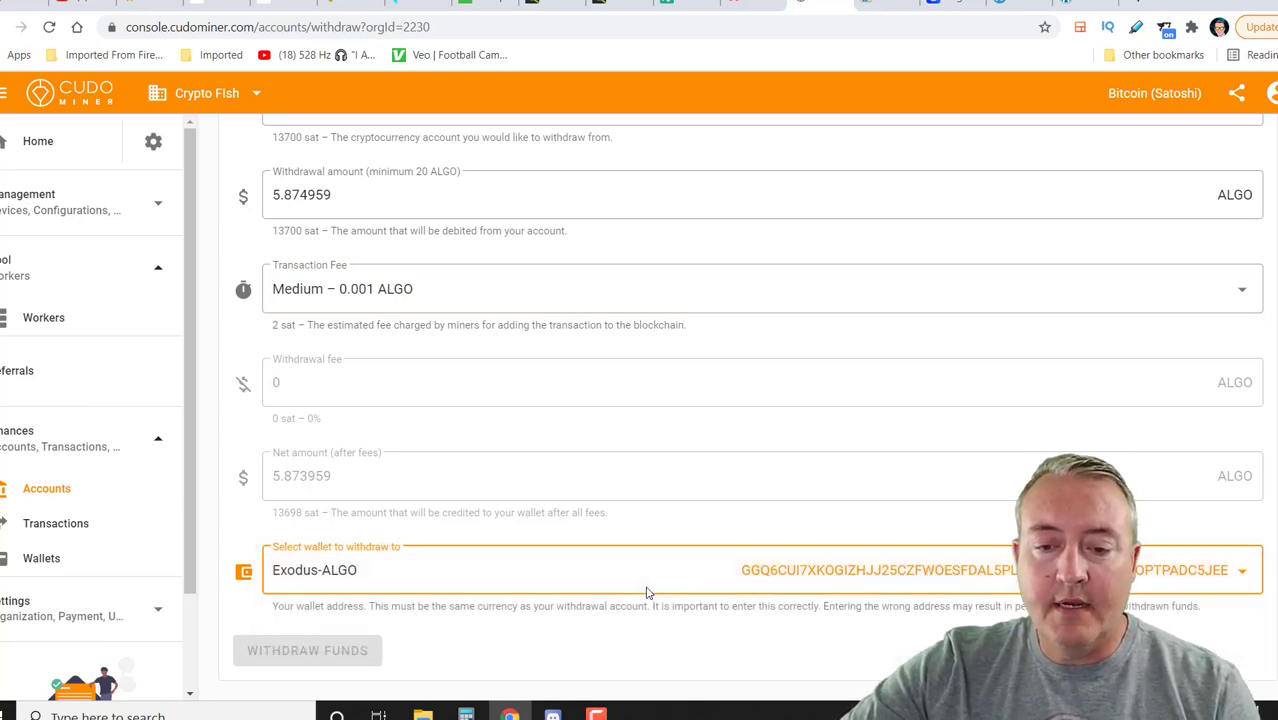
{"action": "mouse_move", "coordinate": [267, 540]}
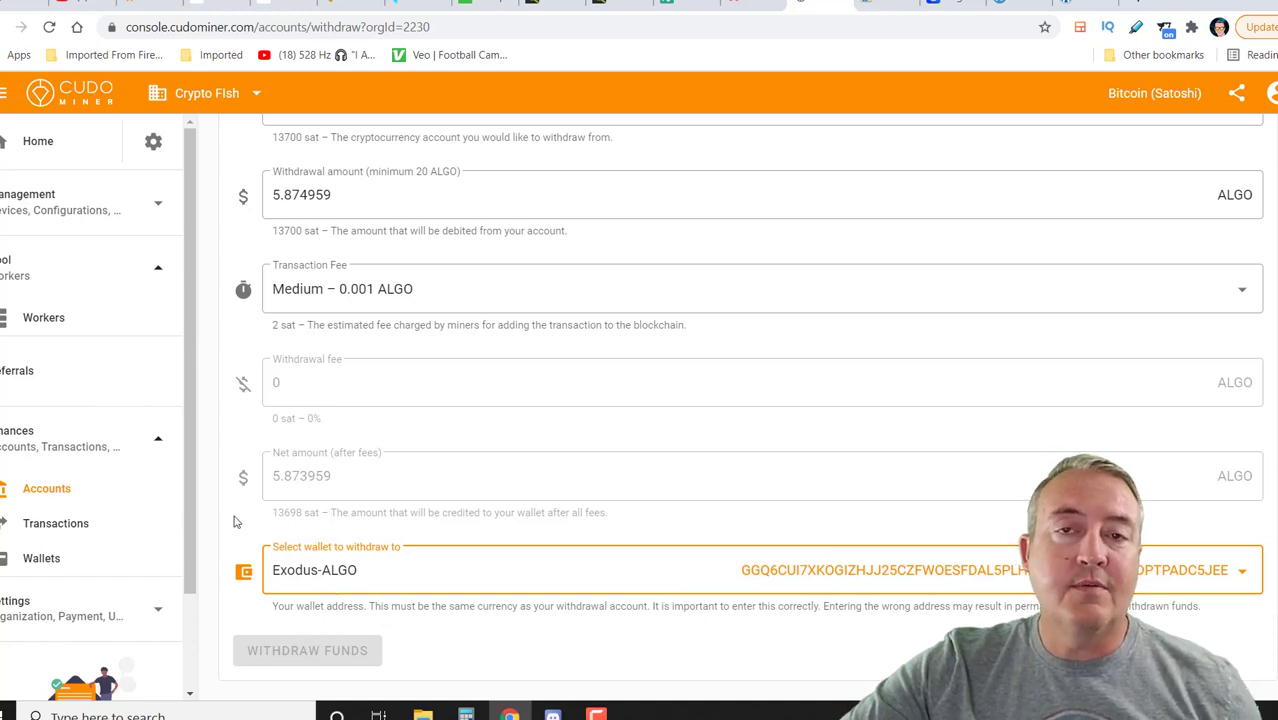
{"action": "mouse_move", "coordinate": [658, 646]}
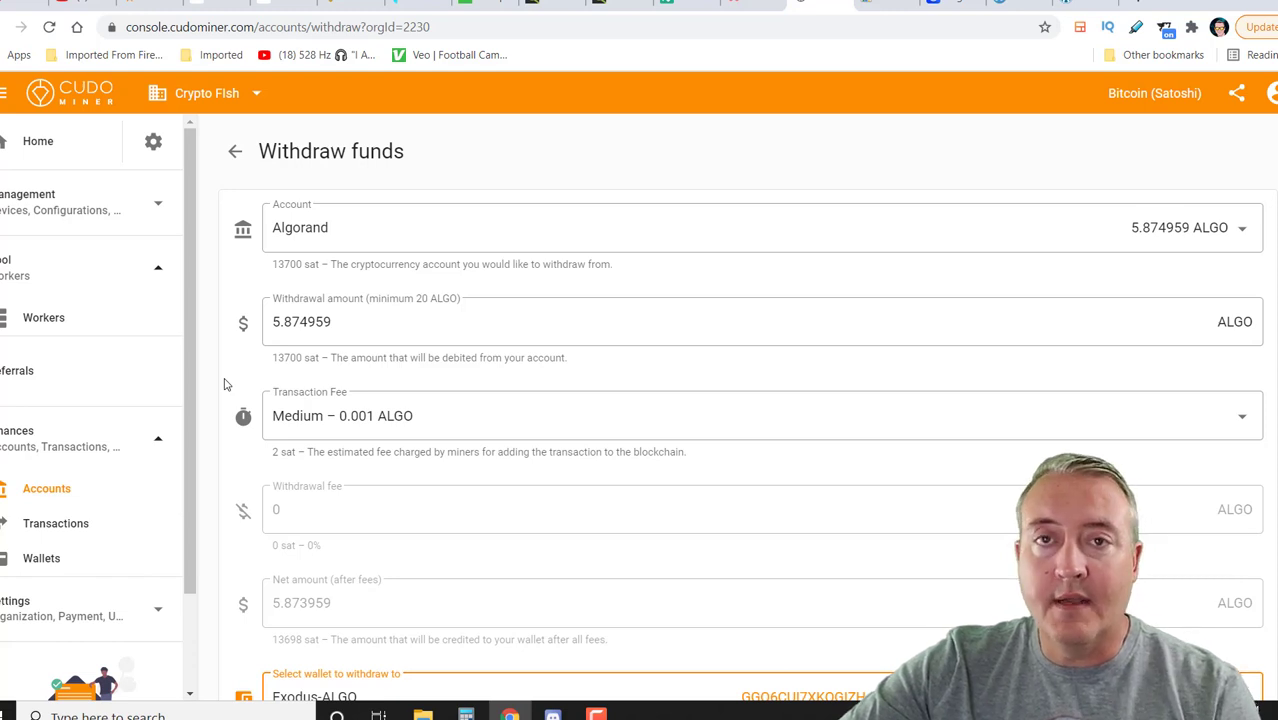
Open worker DESKTOP-099V380 and scroll its Overview of hash rates, jobs and hardware
{"action": "left_click", "coordinate": [43, 317]}
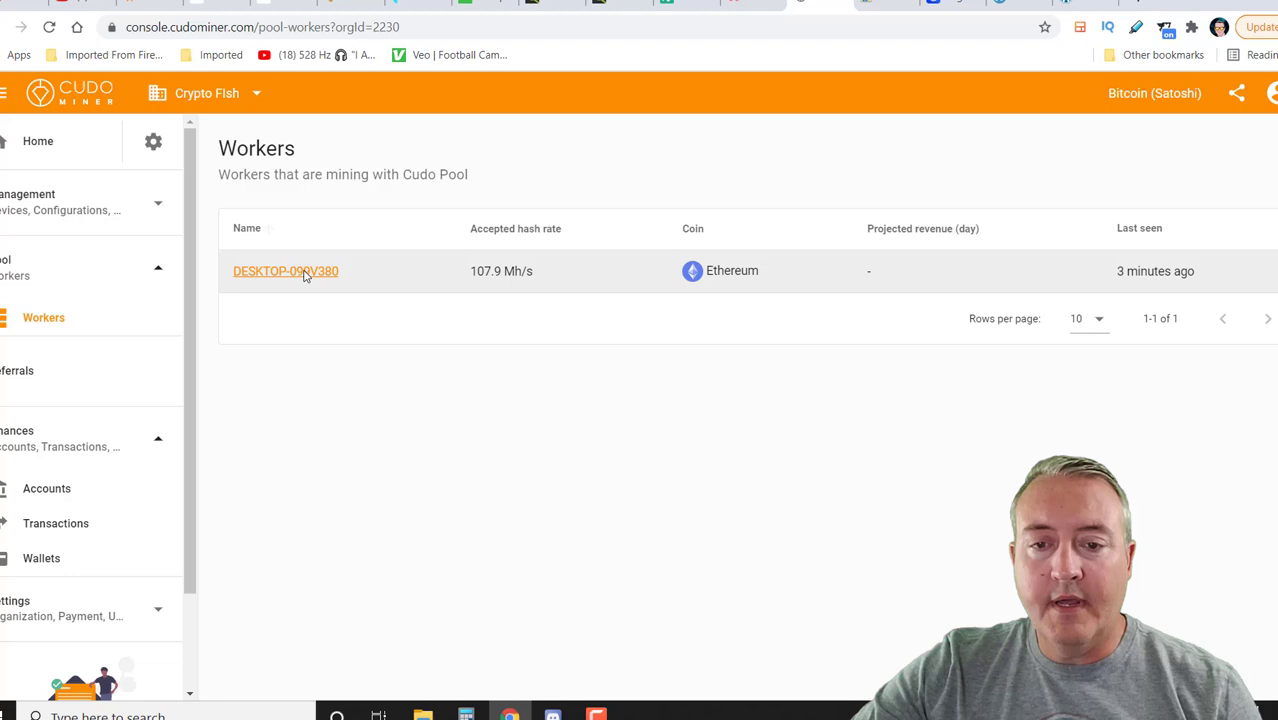
{"action": "left_click", "coordinate": [285, 271]}
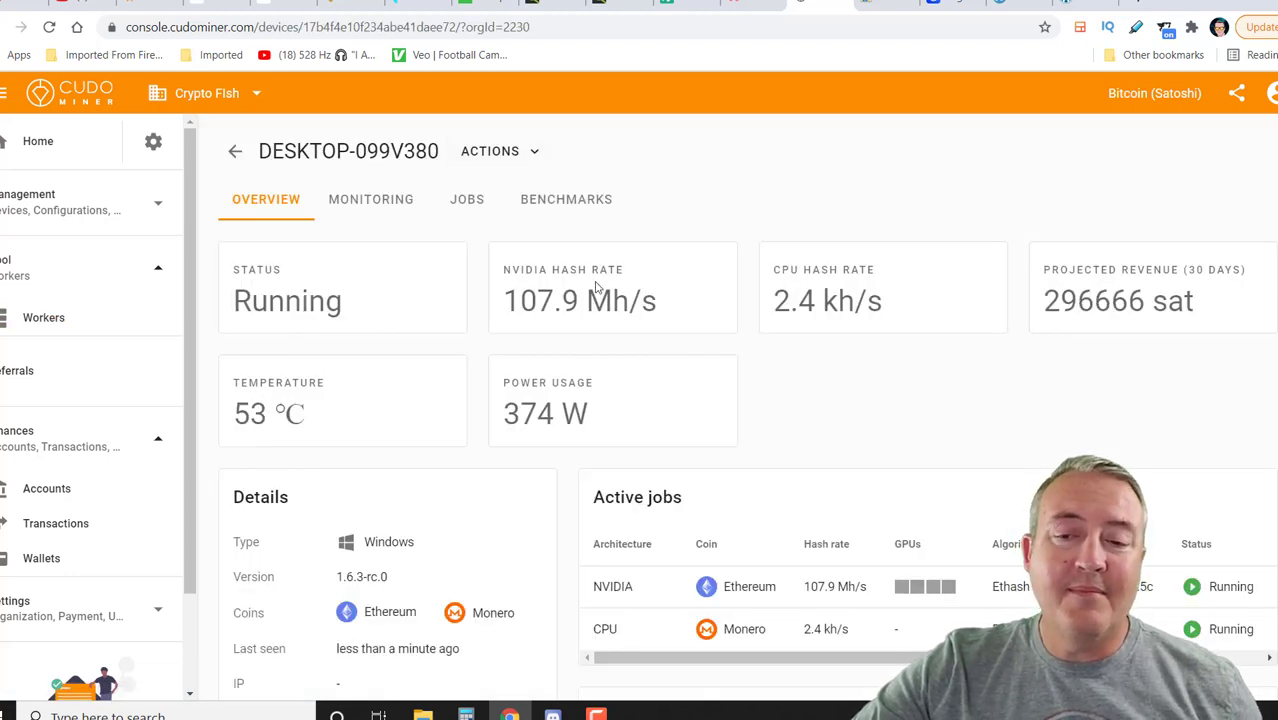
{"action": "scroll", "scroll_direction": "down", "scroll_amount": 3}
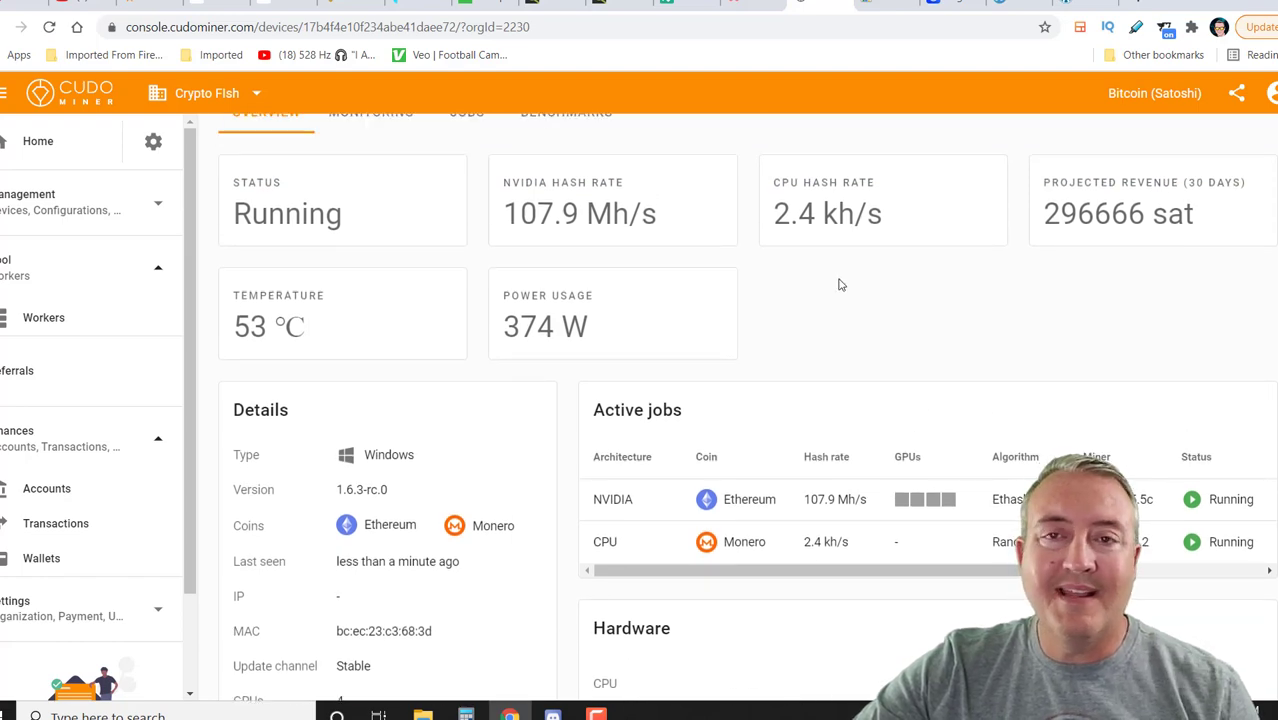
{"action": "scroll", "scroll_direction": "down", "scroll_amount": 3}
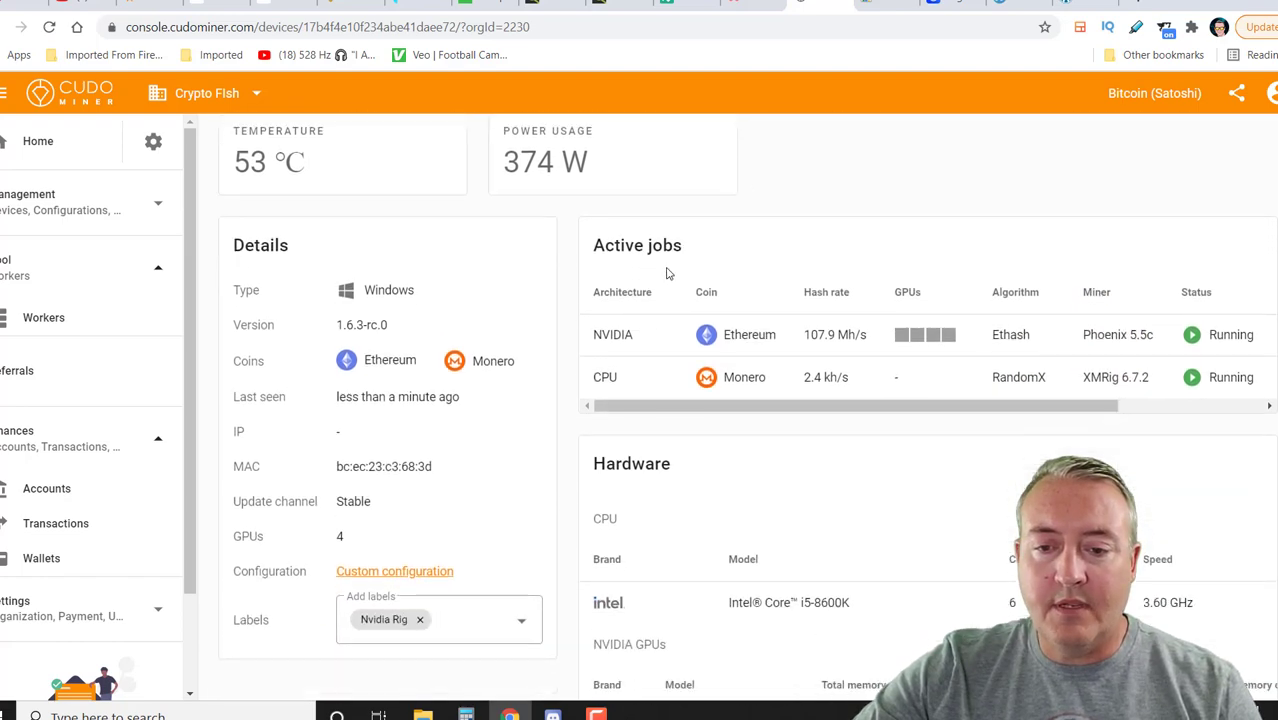
{"action": "scroll", "scroll_direction": "down", "scroll_amount": 3}
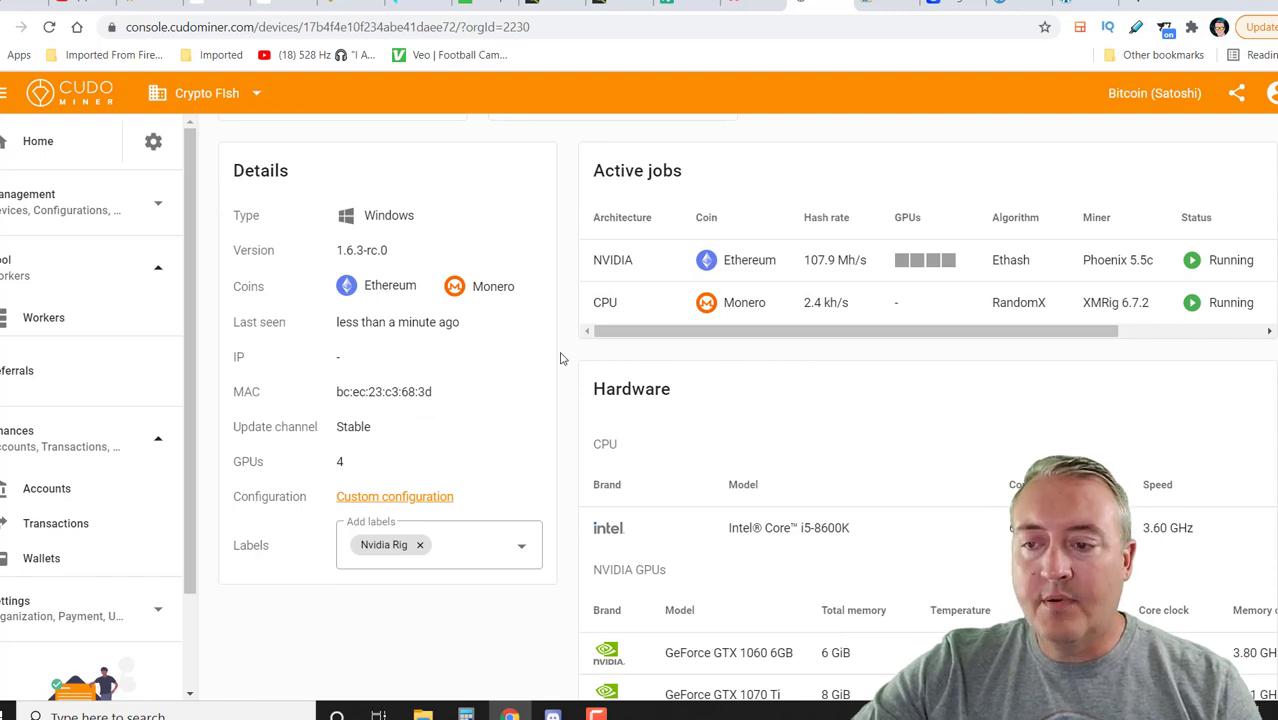
{"action": "scroll", "scroll_direction": "down", "scroll_amount": 3}
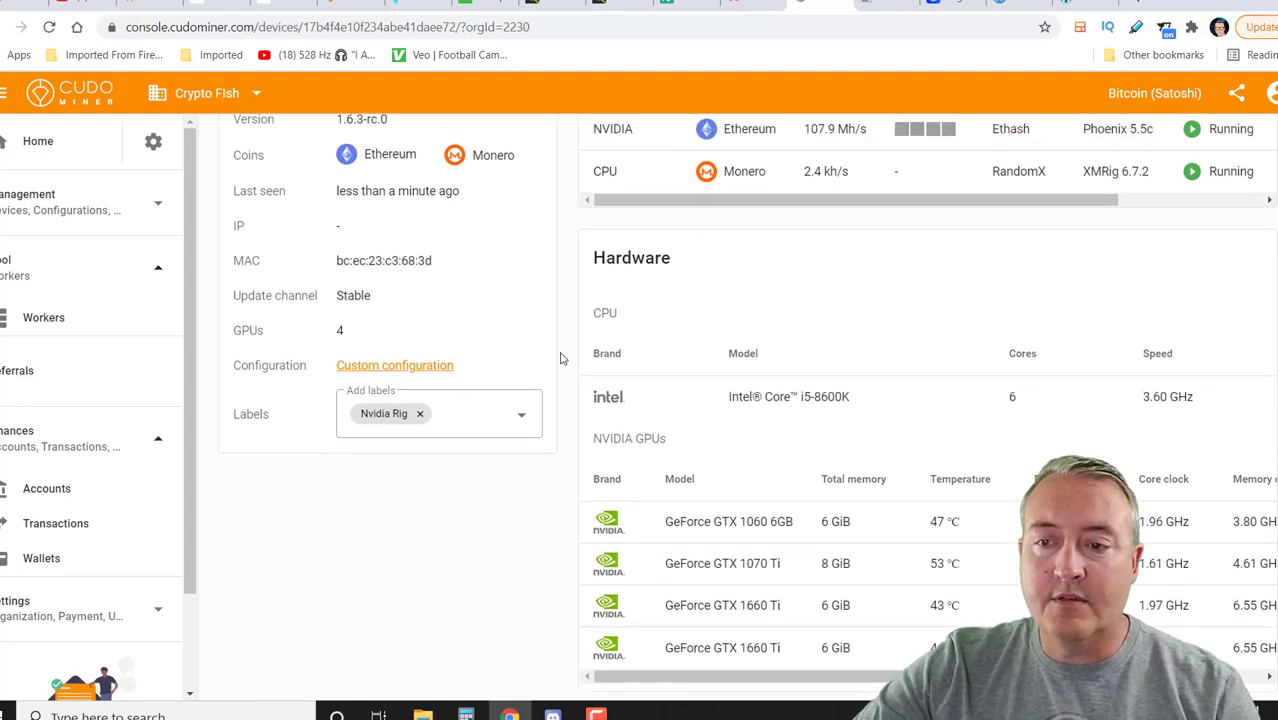
{"action": "scroll", "scroll_direction": "down", "scroll_amount": 3}
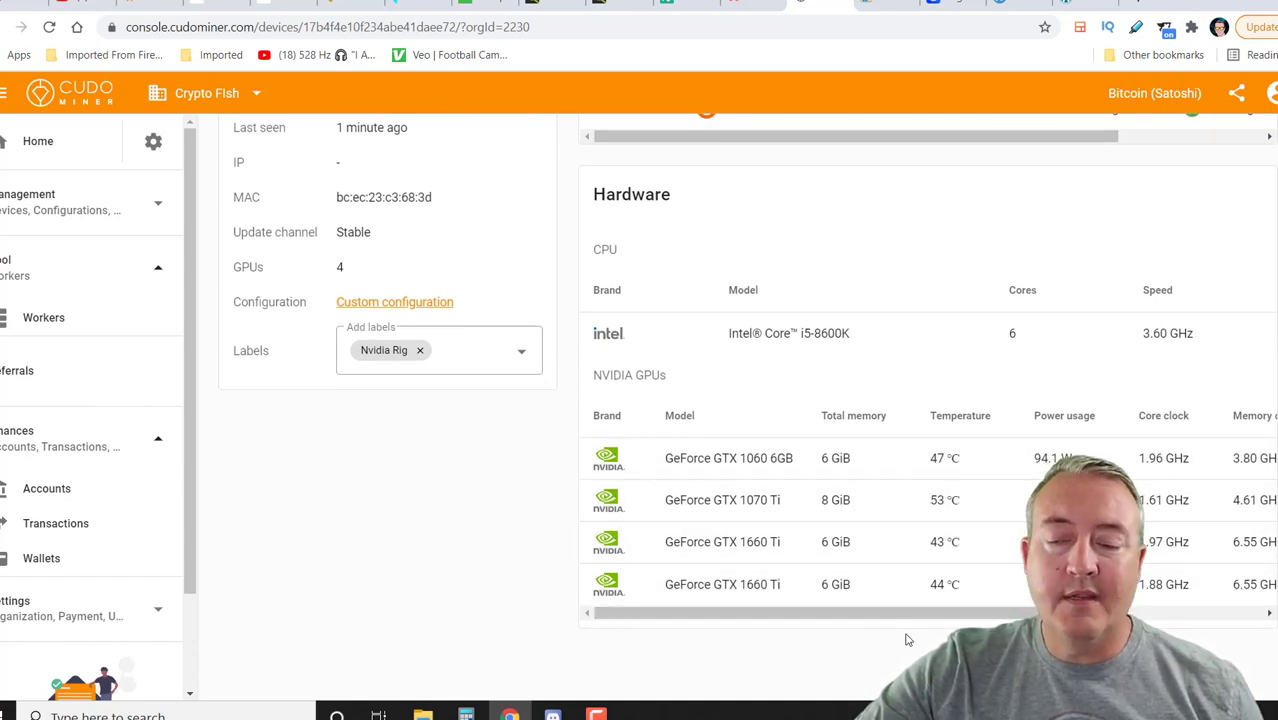
{"action": "scroll", "scroll_direction": "up", "scroll_amount": 3}
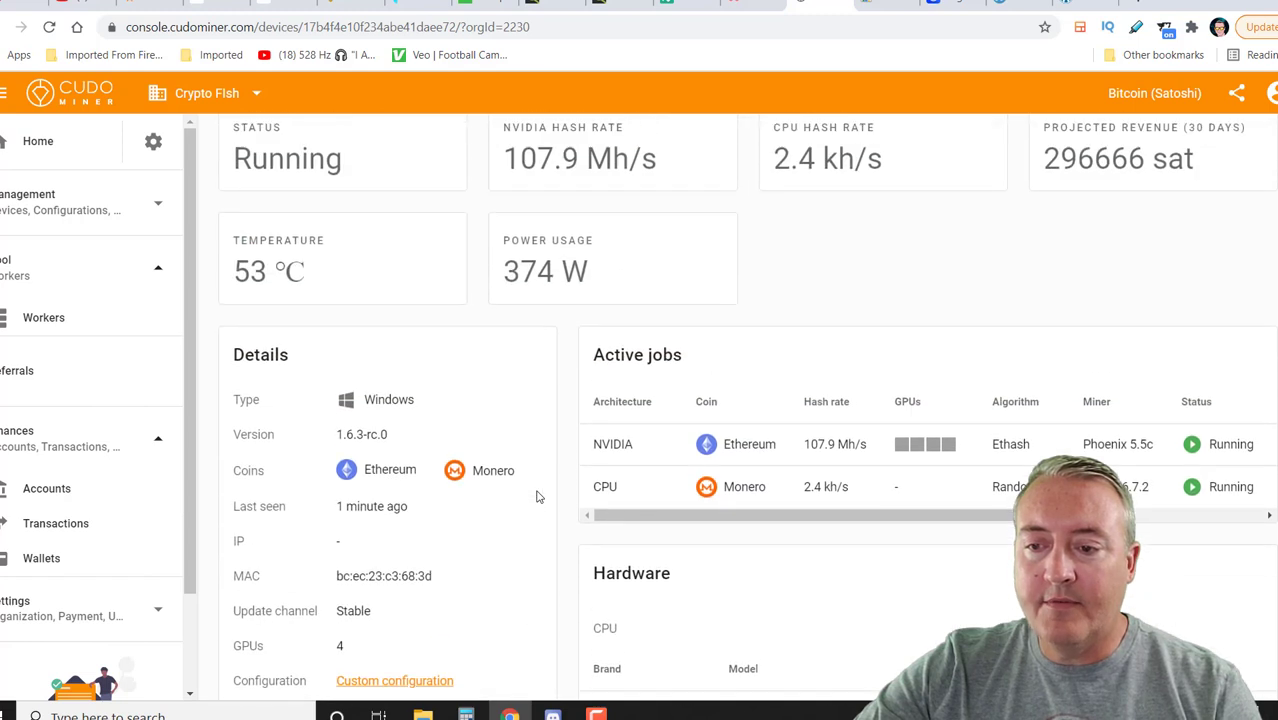
{"action": "scroll", "scroll_direction": "down", "scroll_amount": 3}
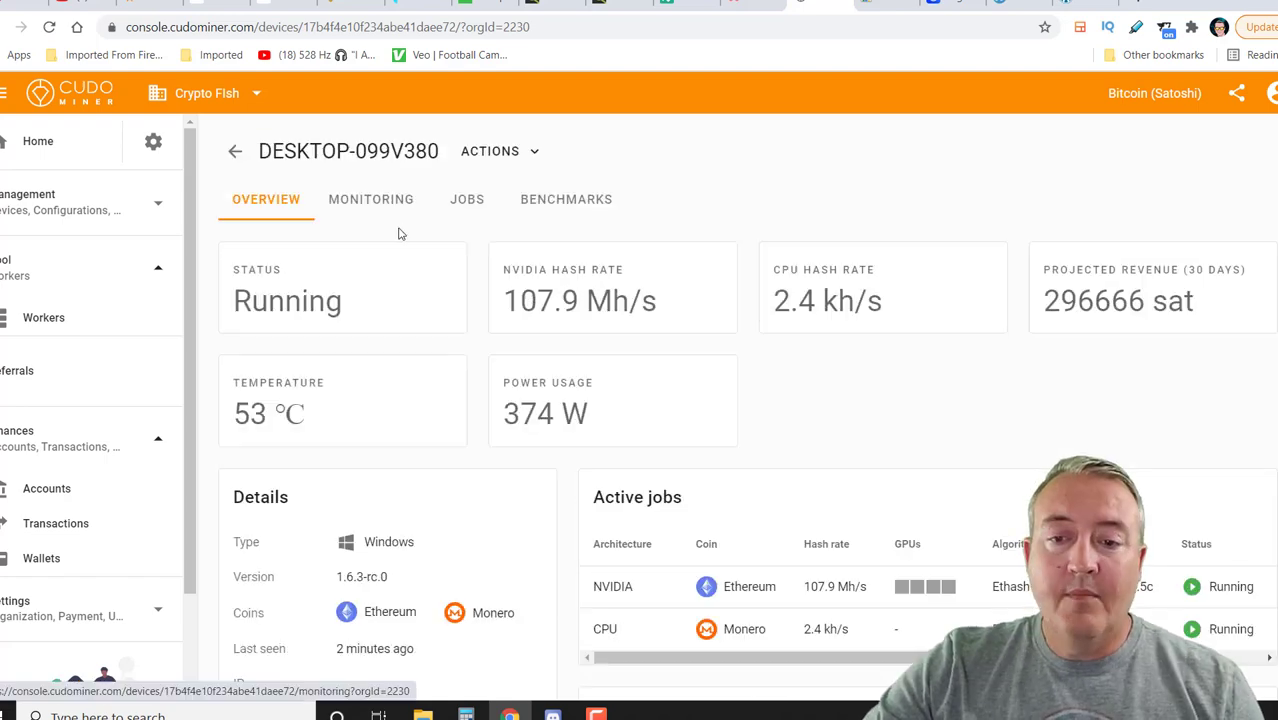
Browse the Monitoring revenue and hash rate charts, then switch to Benchmarks
{"action": "left_click", "coordinate": [371, 199]}
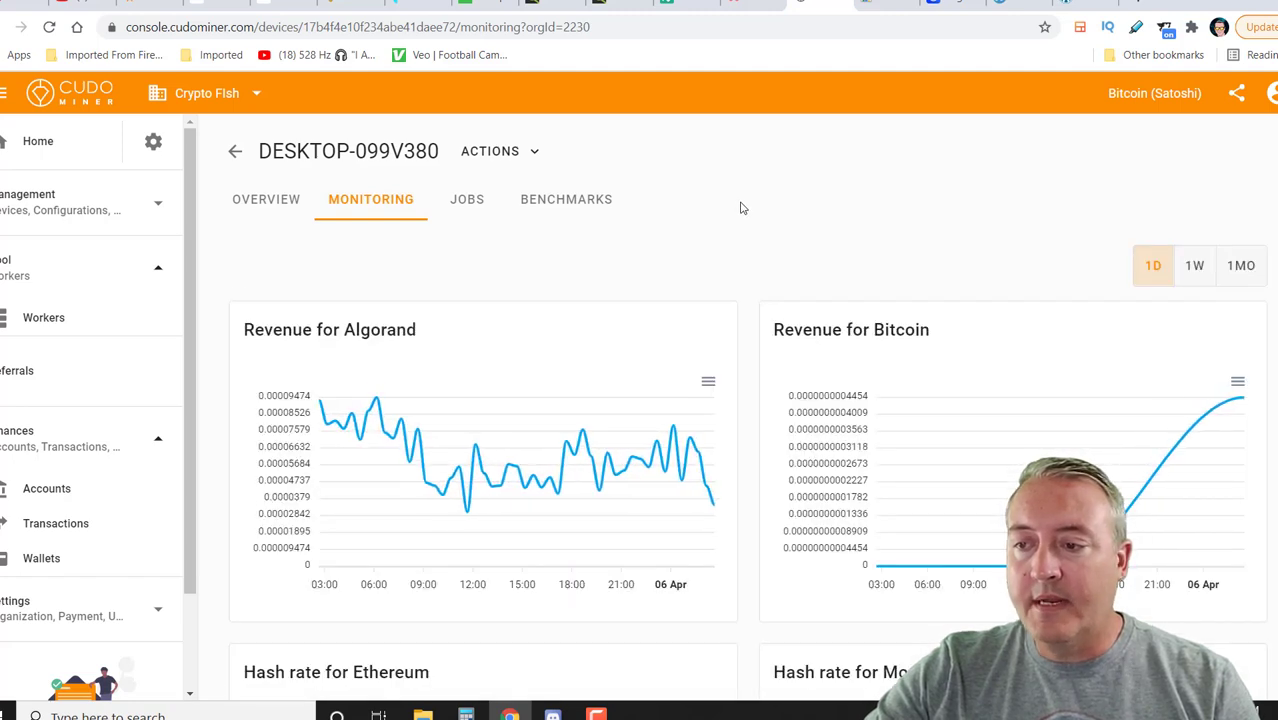
{"action": "scroll", "scroll_direction": "down", "scroll_amount": 3}
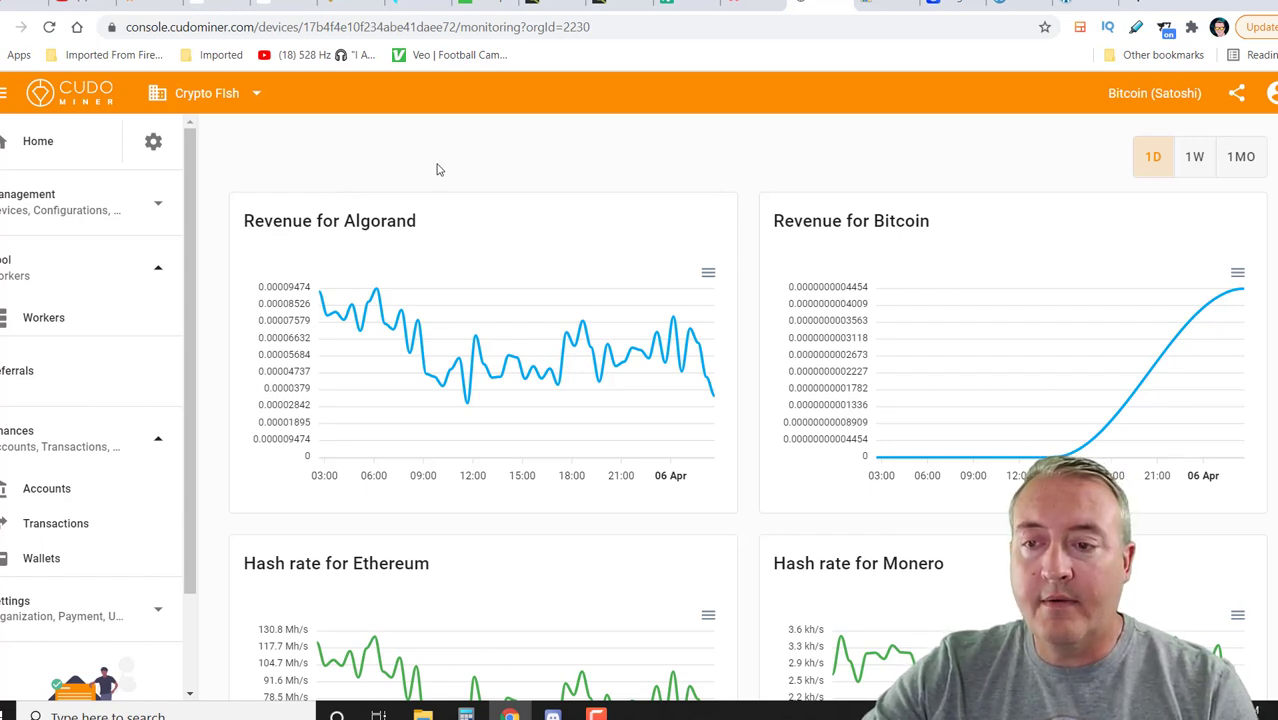
{"action": "mouse_move", "coordinate": [749, 289]}
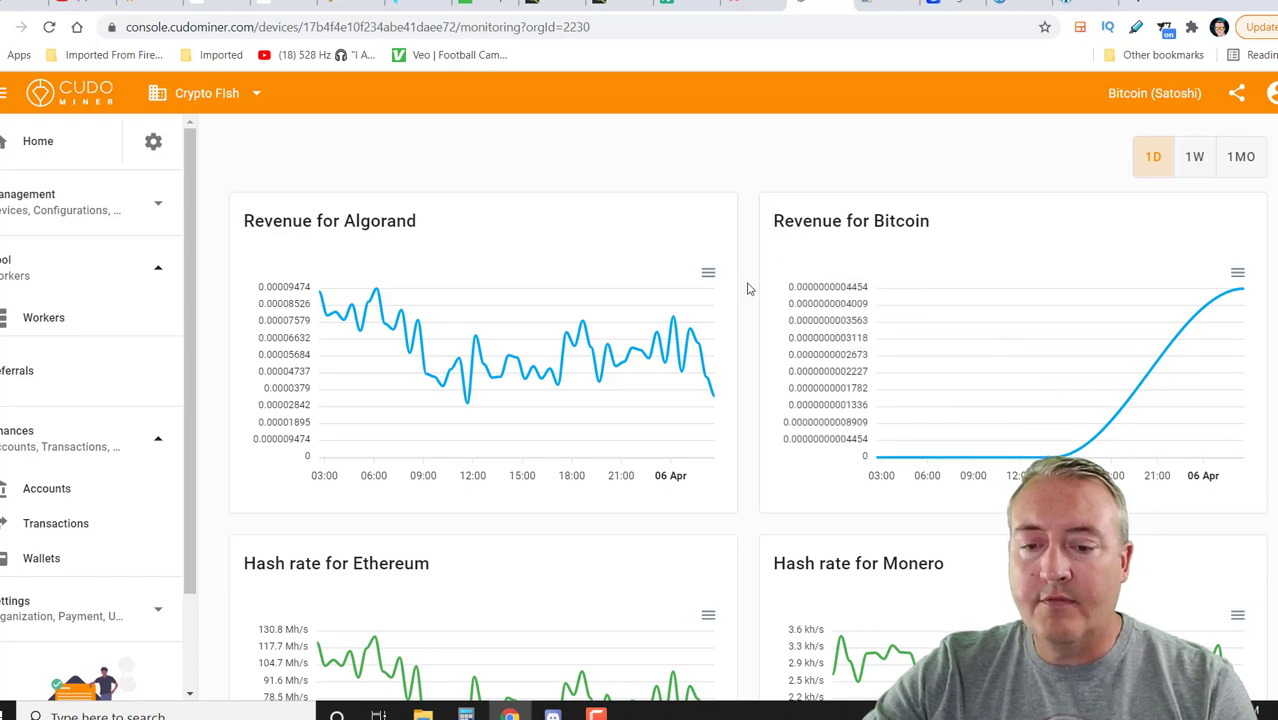
{"action": "scroll", "scroll_direction": "down", "scroll_amount": 3}
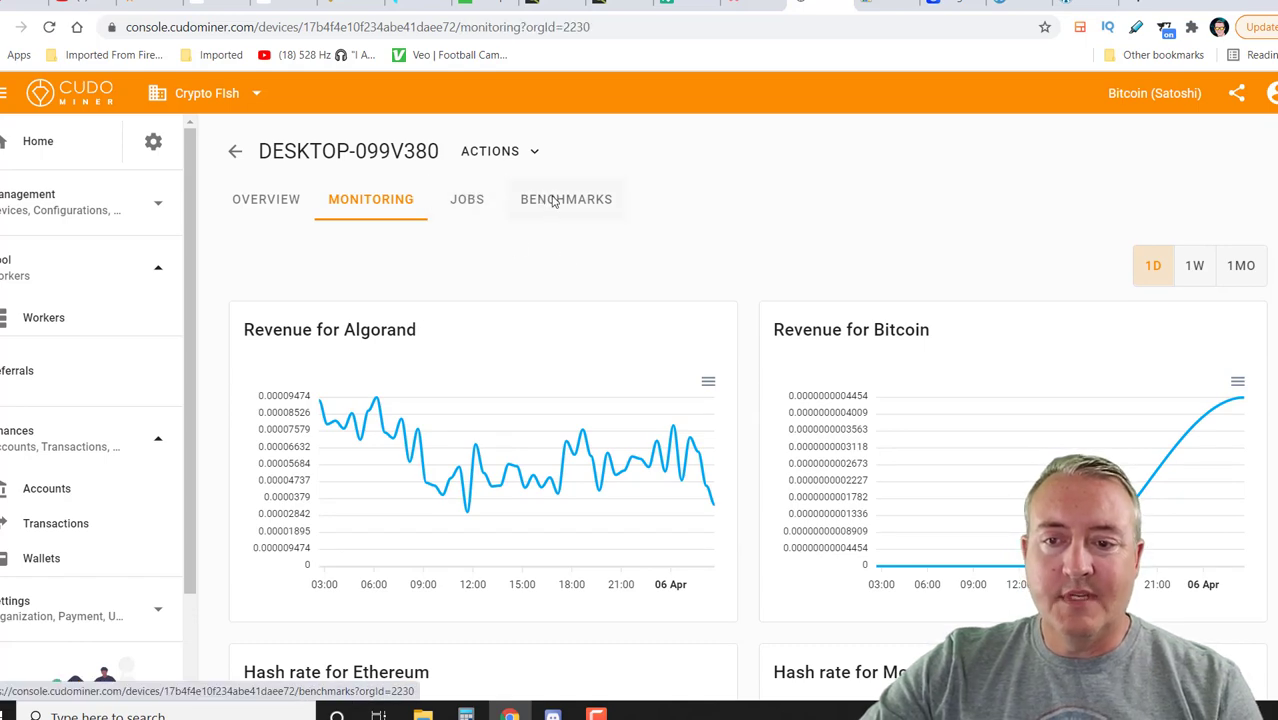
{"action": "left_click", "coordinate": [566, 199]}
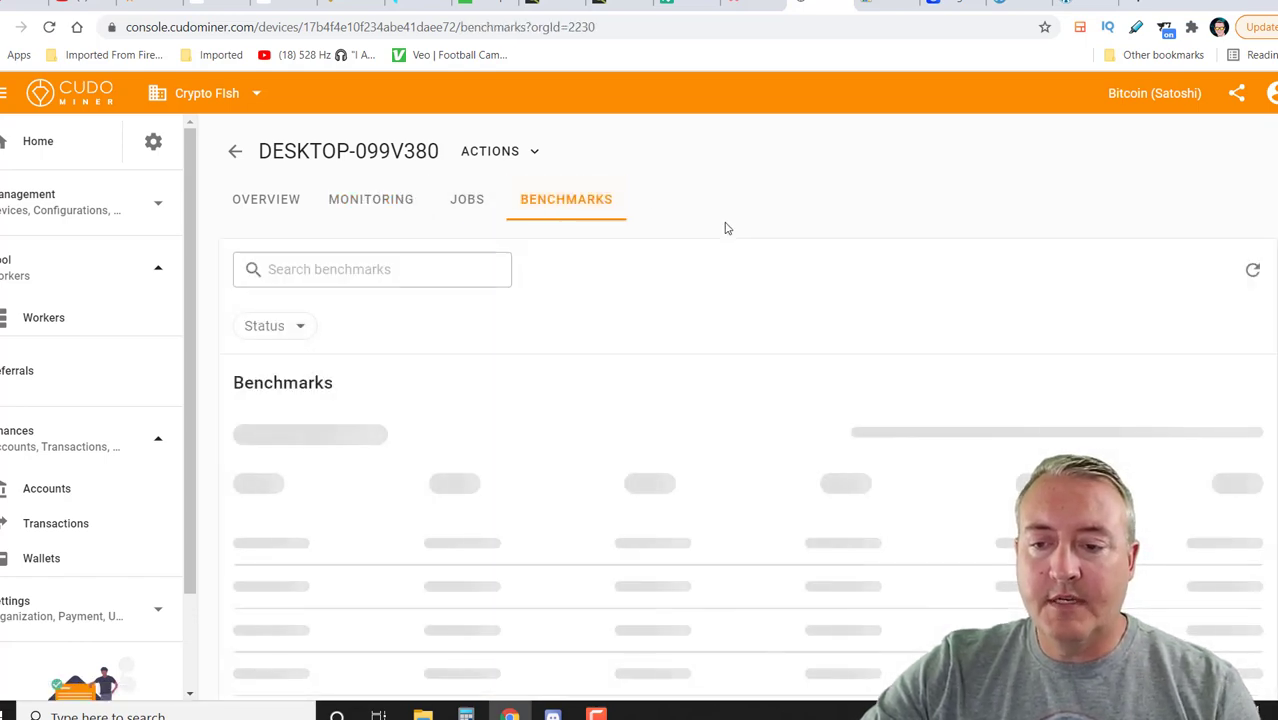